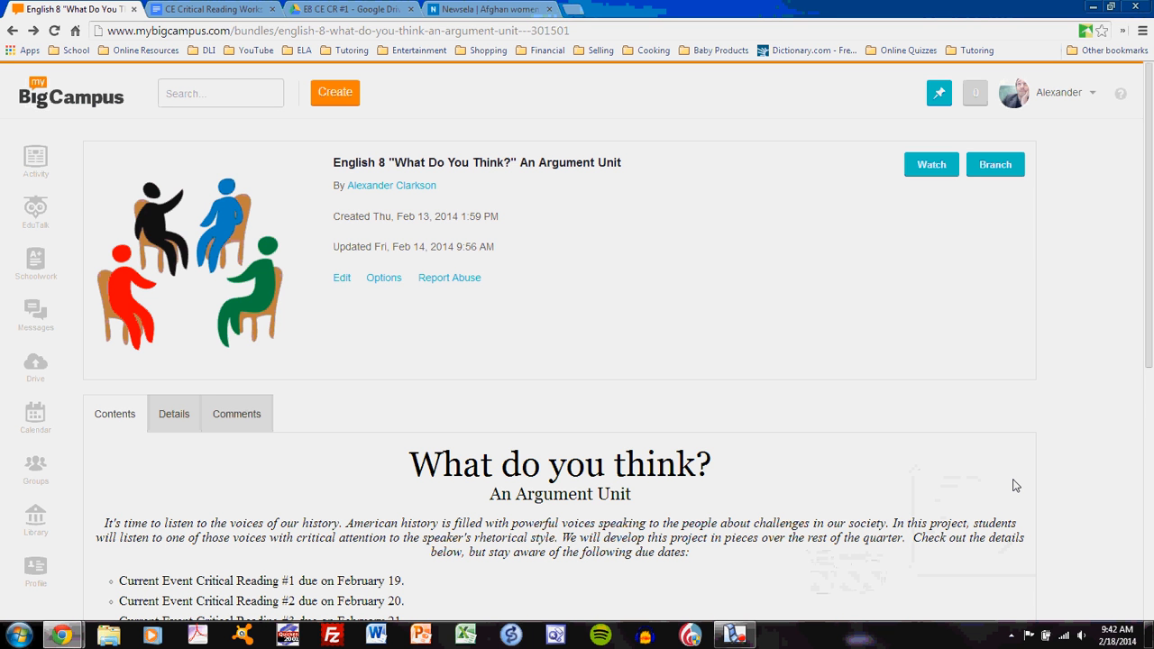
Step: Scroll the unit bundle page down to the Critical Reading worksheet links
scroll("down", 3)
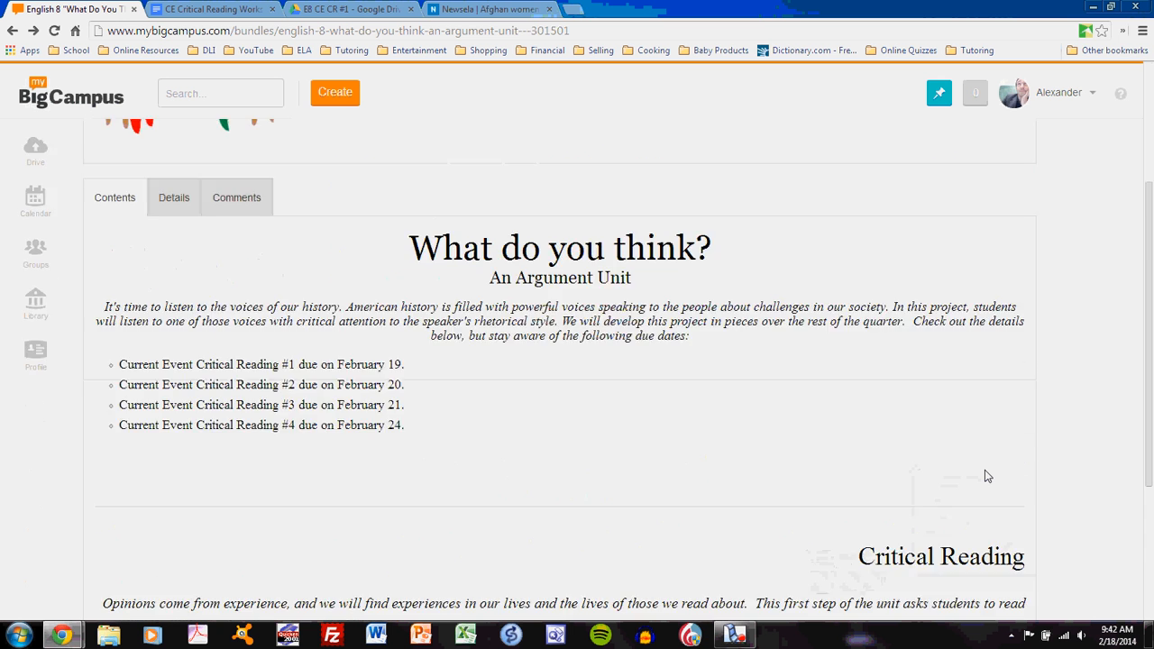
scroll("down", 3)
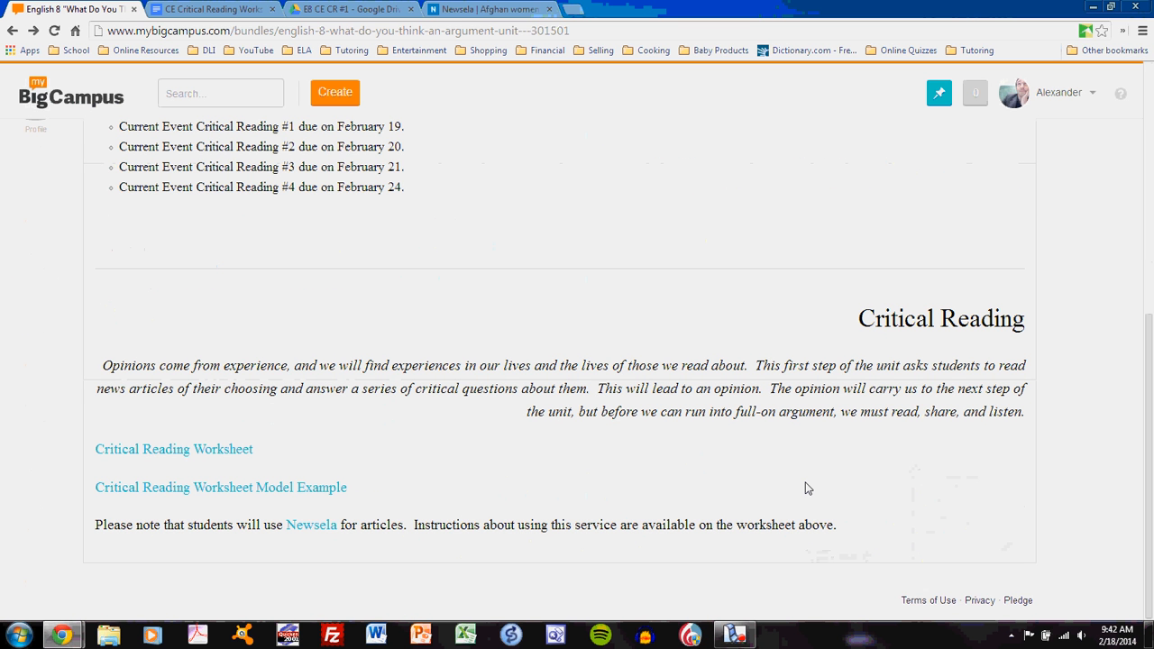
mouse_move(333, 495)
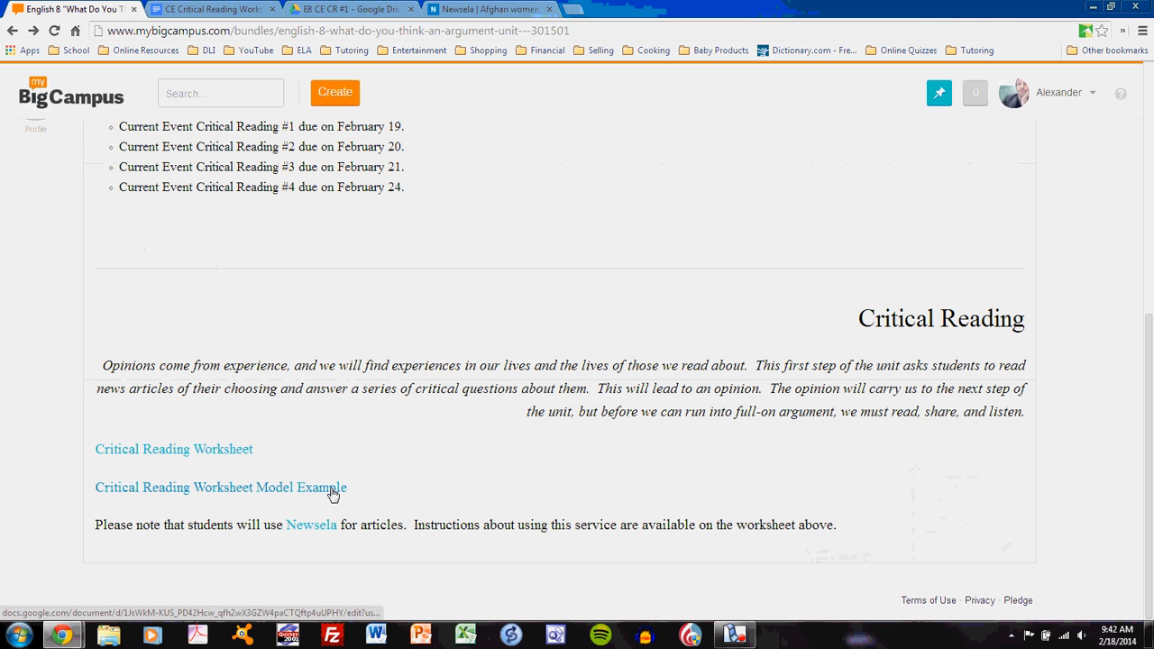
Step: Open the Model Example worksheet and show the Researched Facts and Authority explanations
left_click(221, 487)
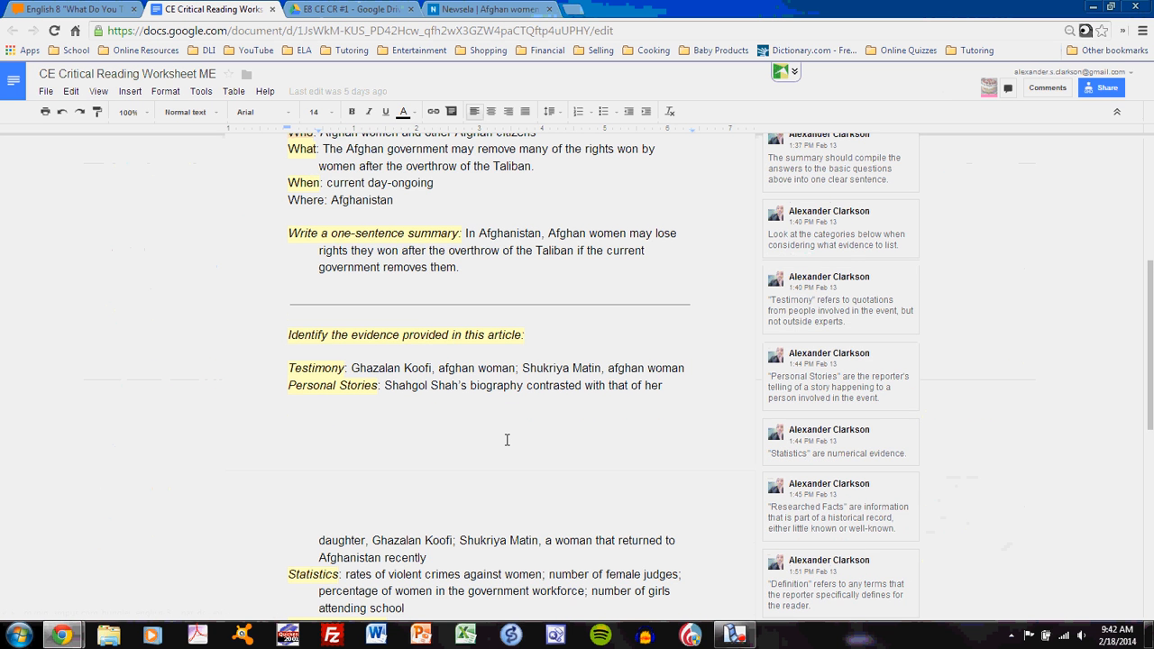
scroll("down", 3)
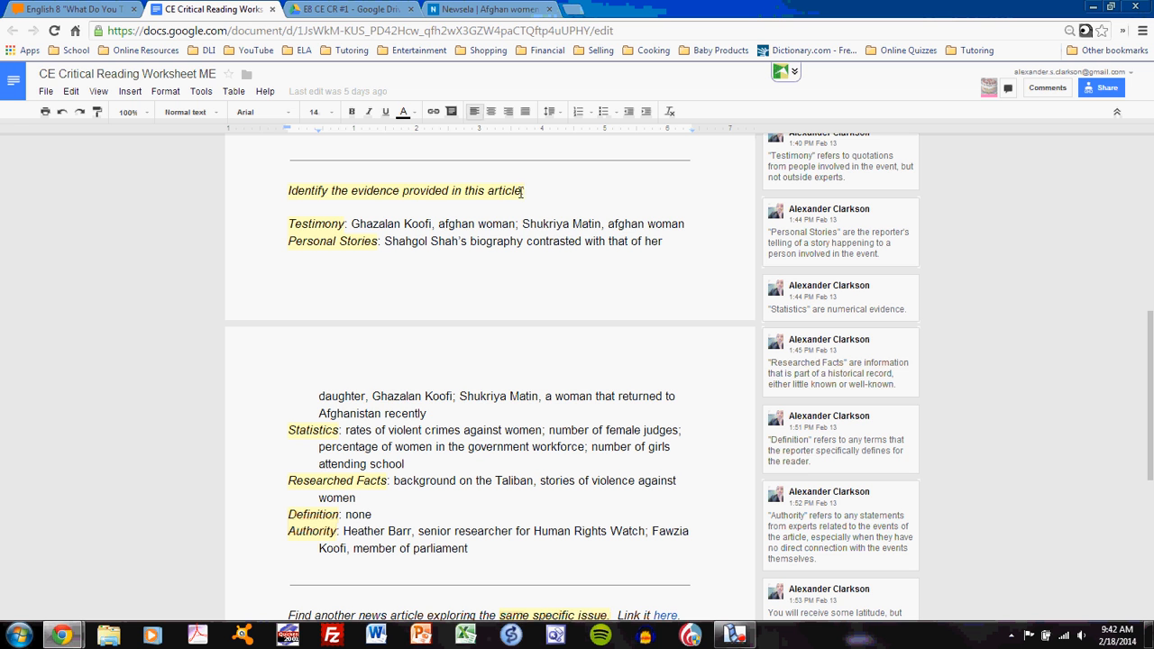
mouse_move(515, 237)
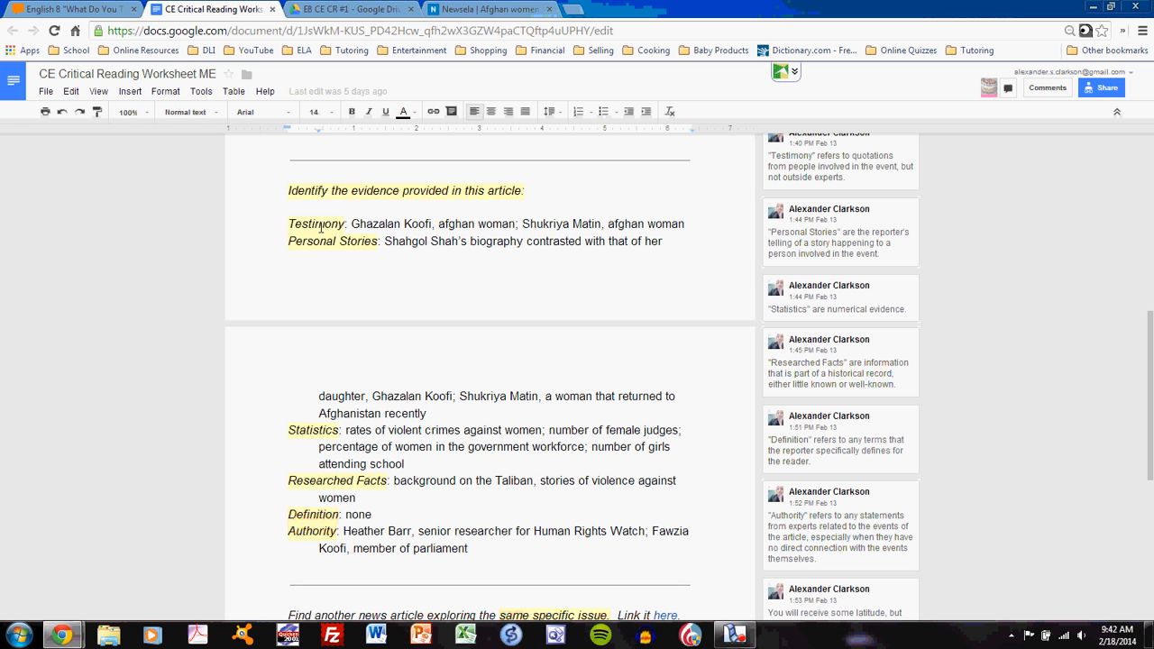
left_click(332, 241)
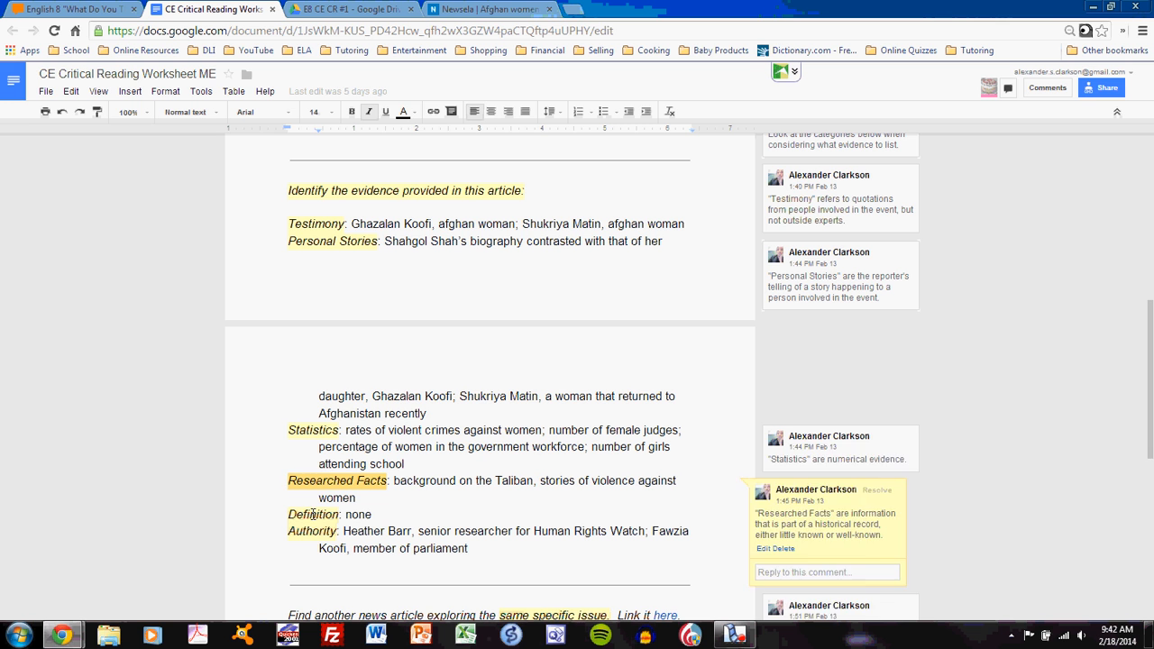
left_click(311, 532)
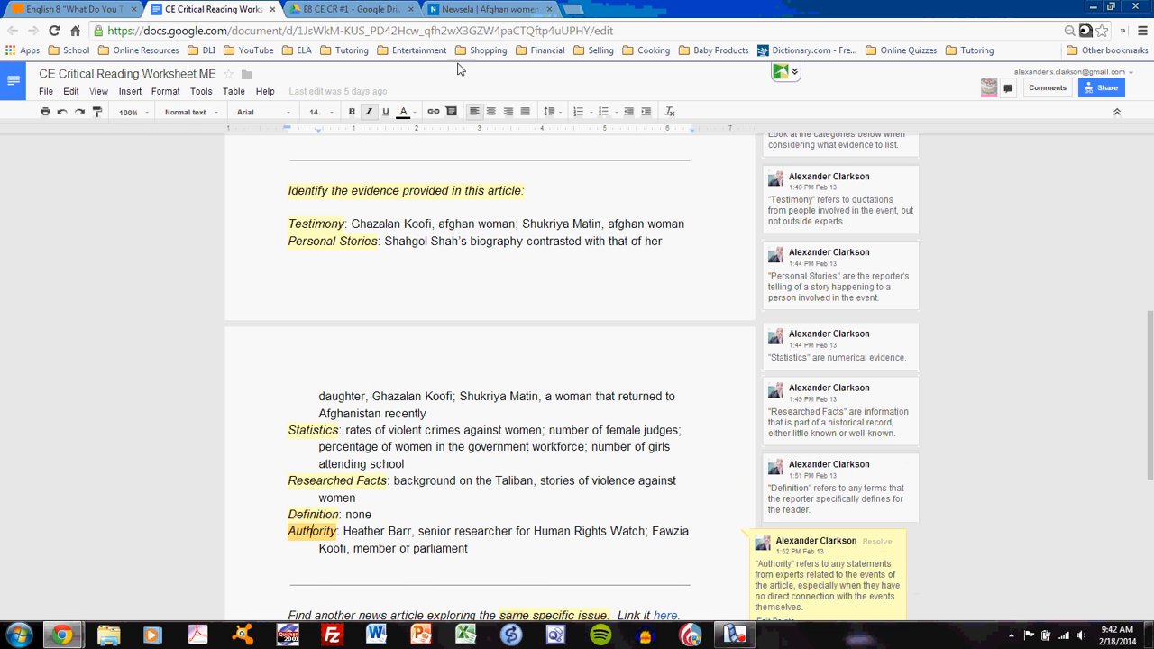
left_click(508, 10)
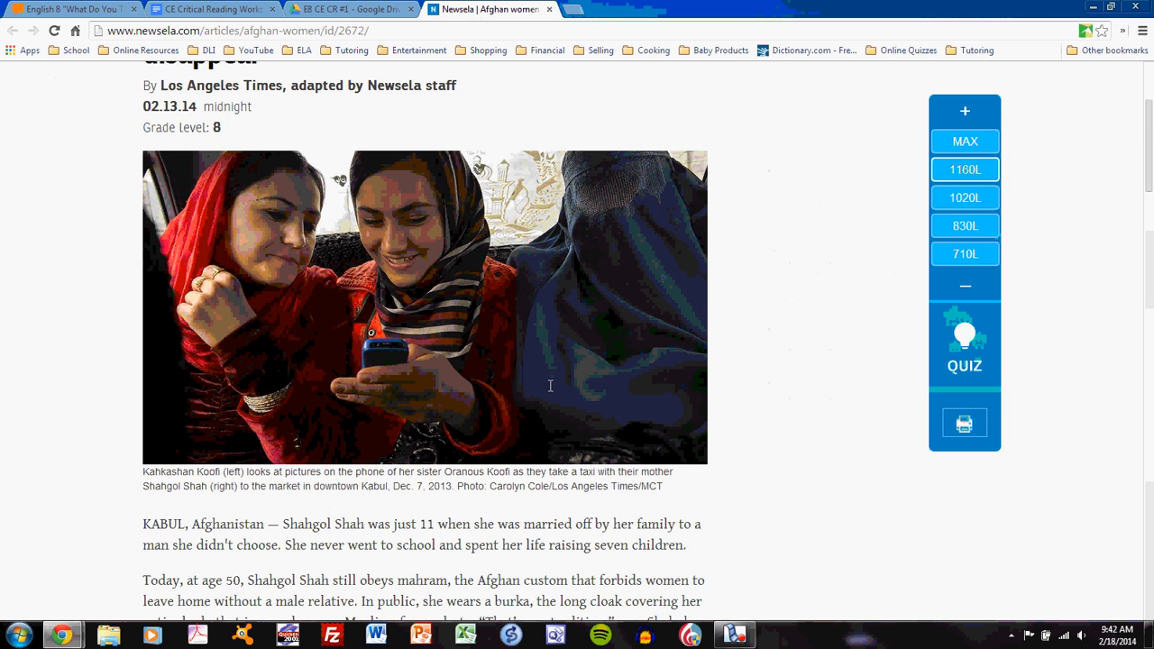
scroll("up", 3)
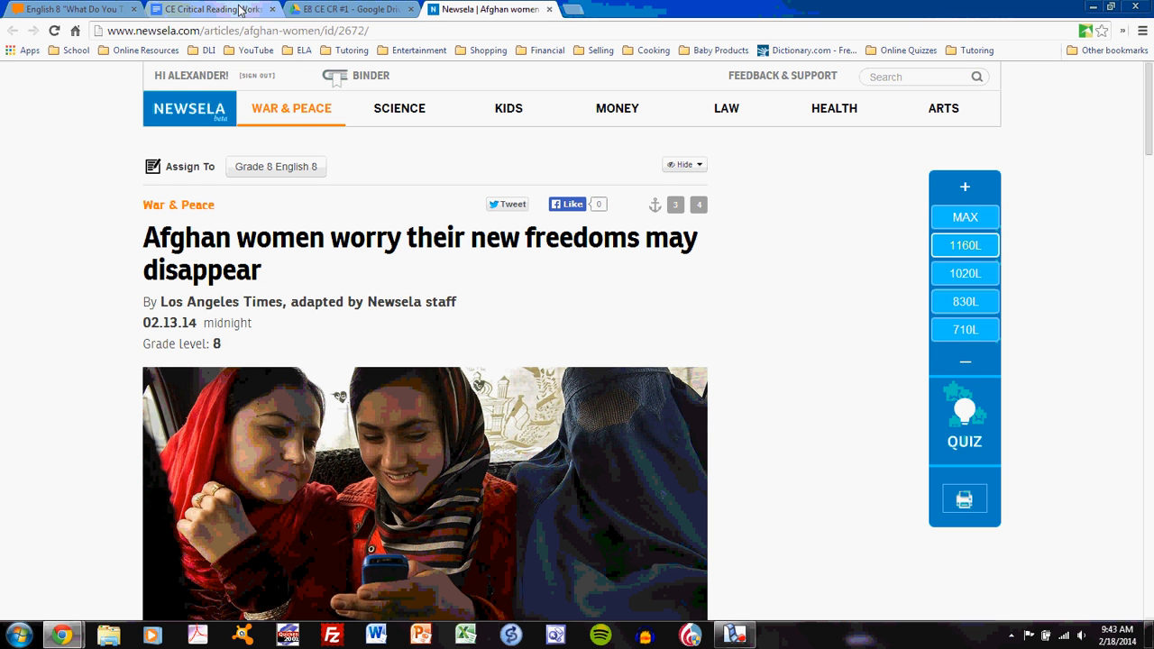
left_click(207, 14)
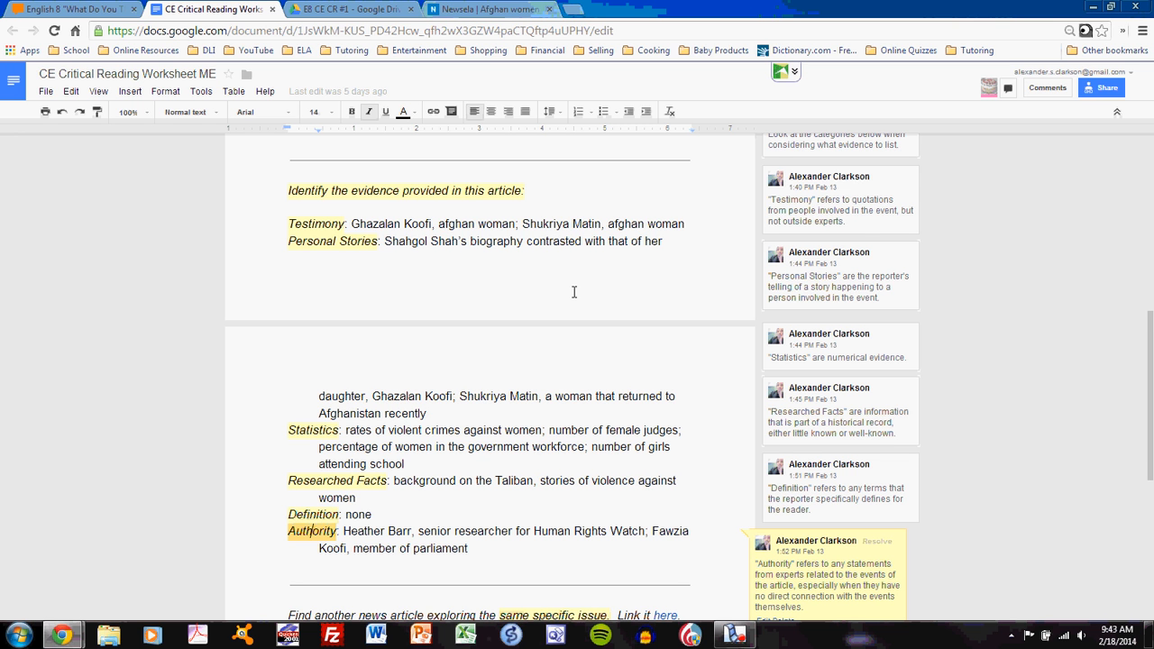
Step: Show the Testimony comment defining it as quotations from people involved
left_click(316, 223)
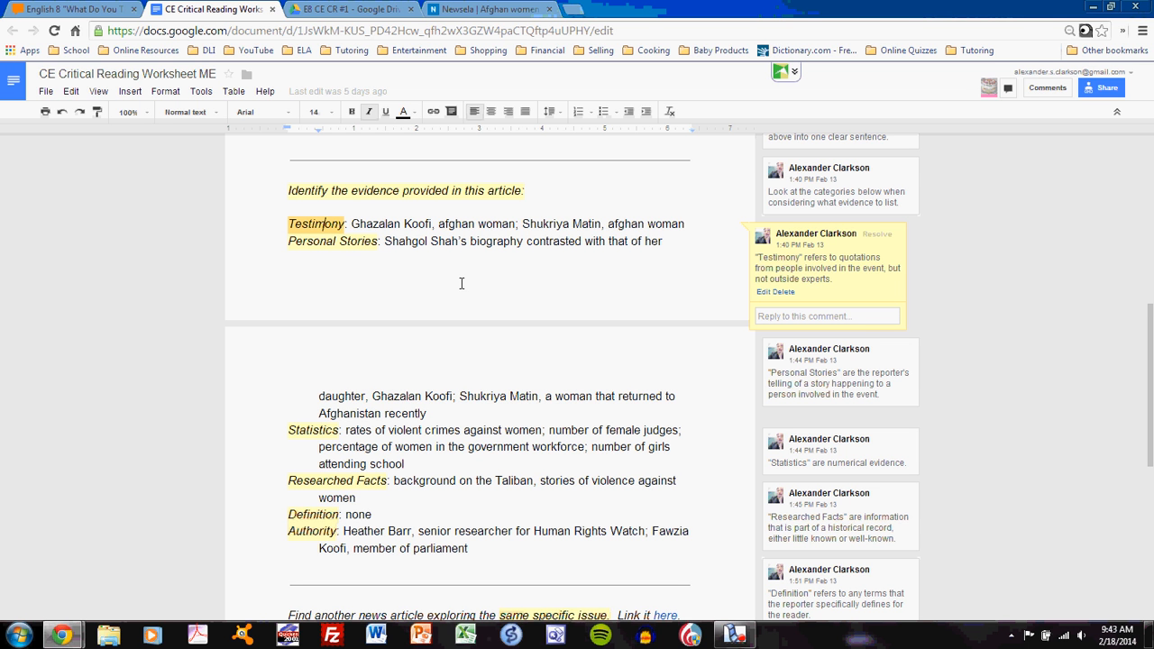
mouse_move(474, 273)
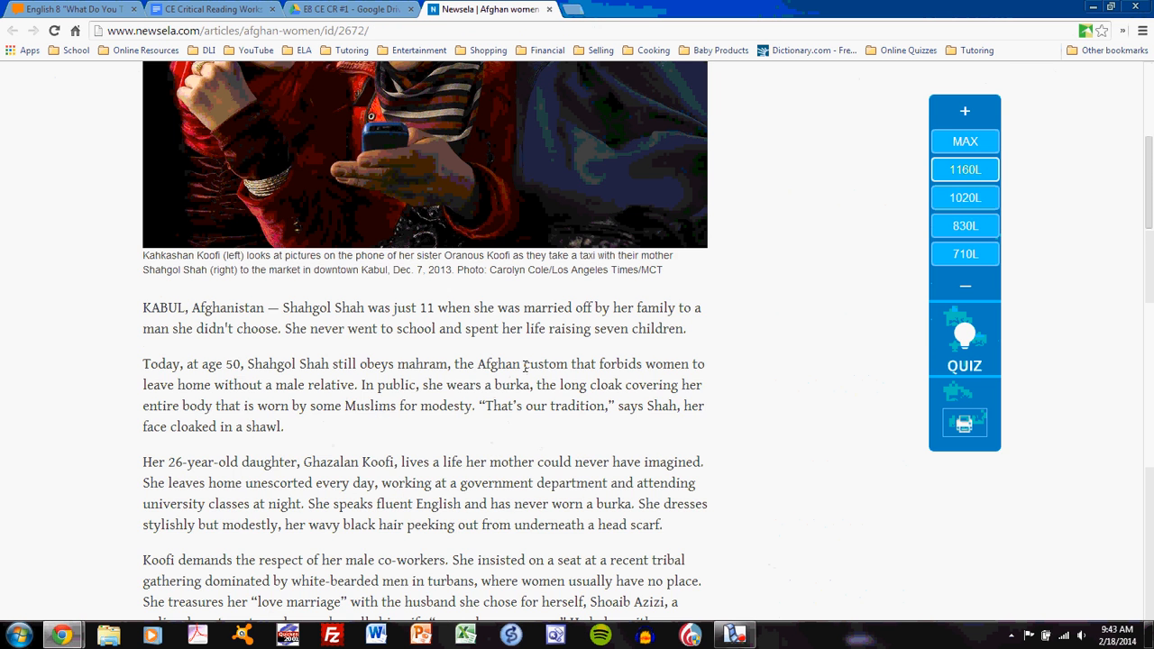
Step: Scroll the article to Koofi's quotes, then switch back to the worksheet
scroll("down", 3)
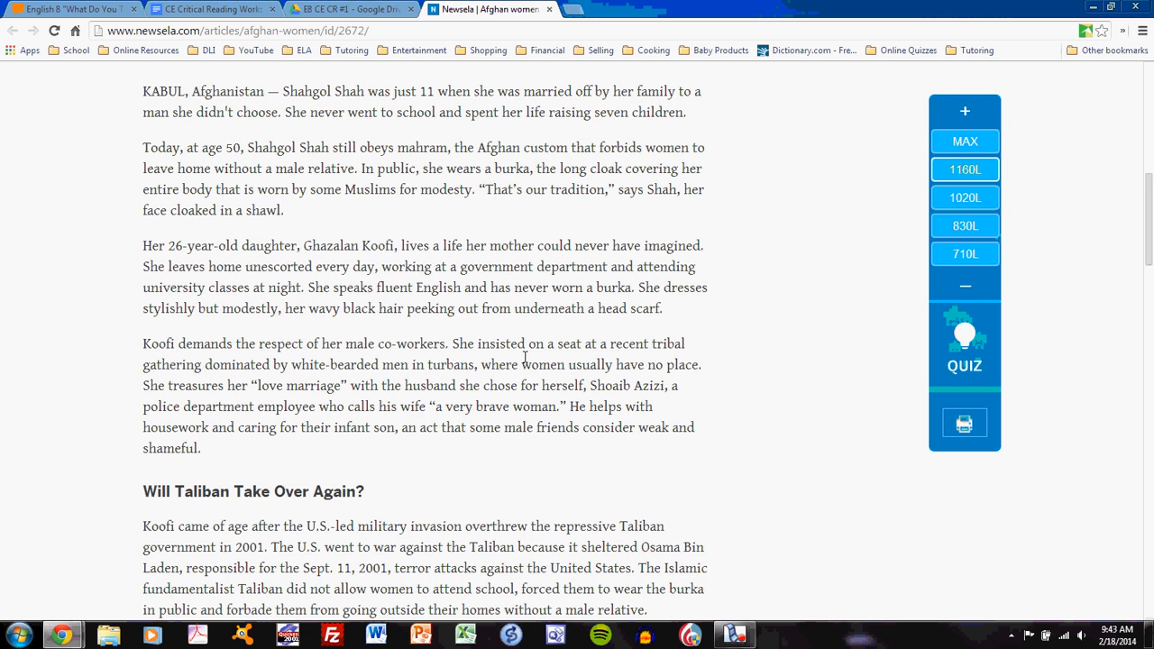
scroll("down", 3)
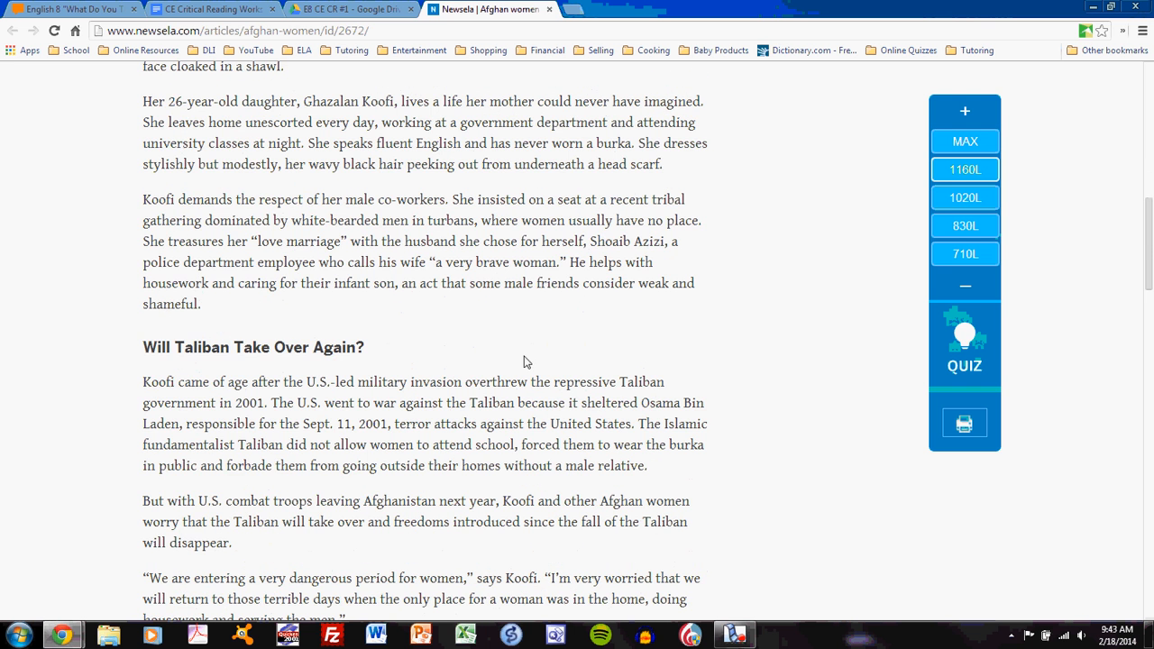
scroll("down", 3)
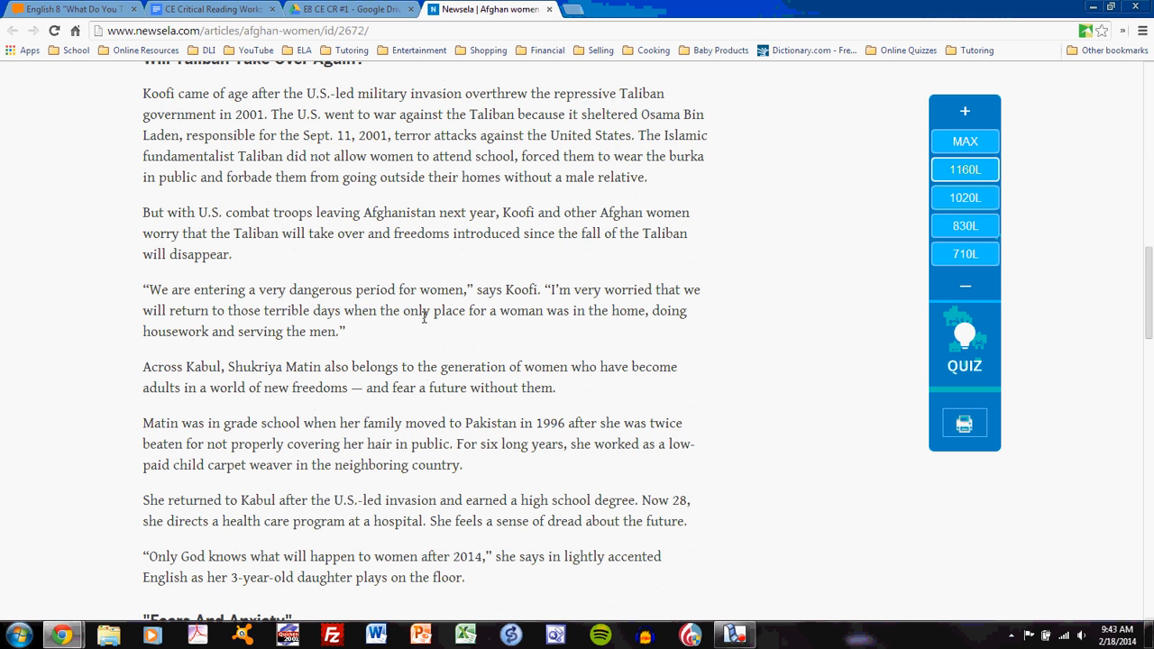
mouse_move(253, 296)
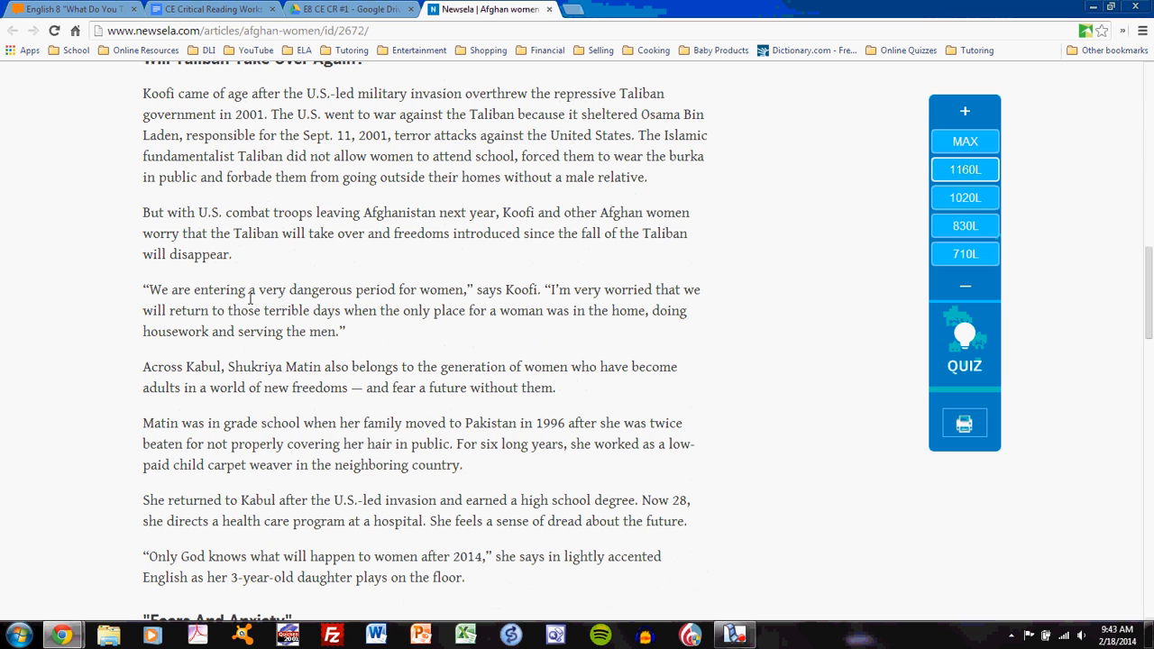
mouse_move(448, 279)
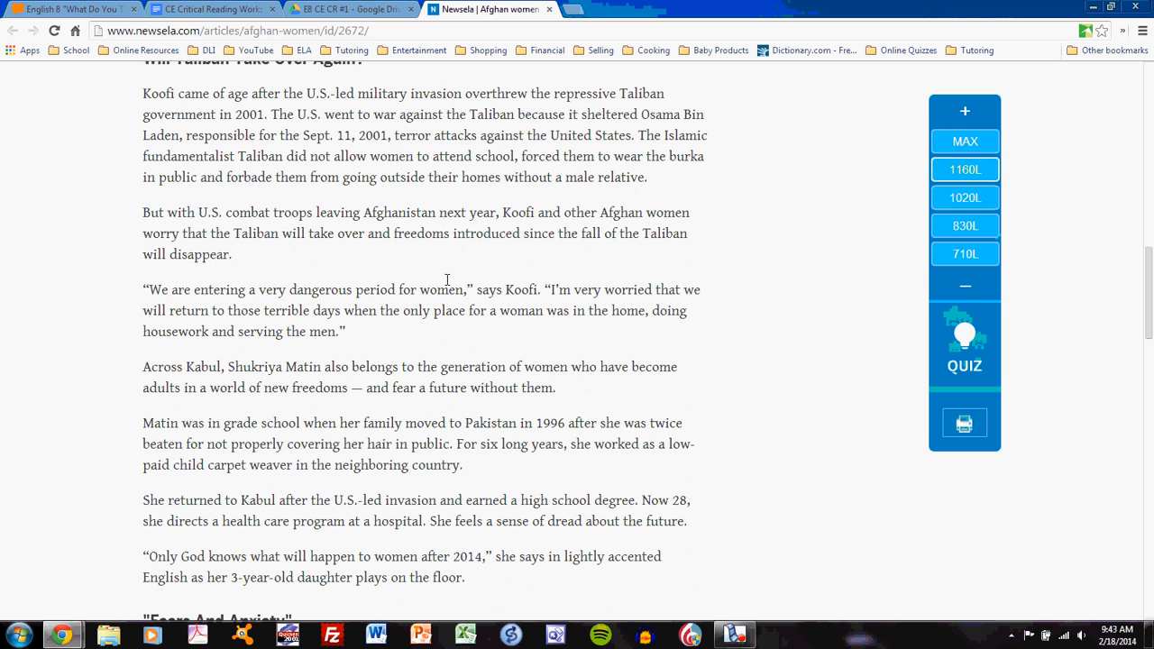
mouse_move(459, 290)
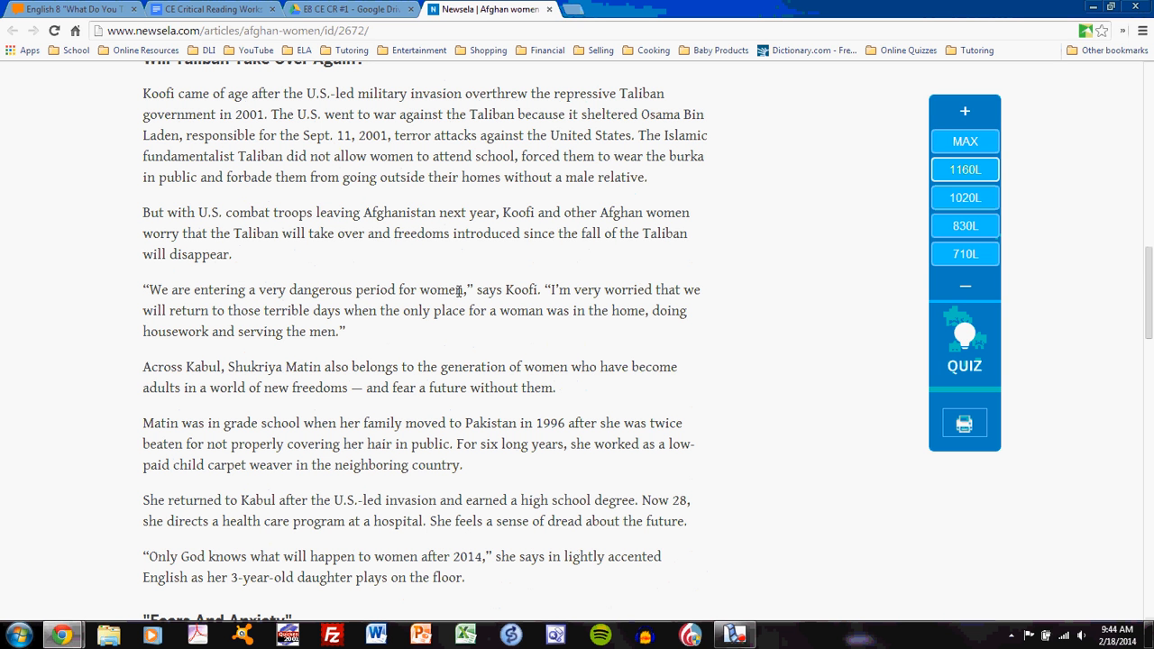
left_click(225, 12)
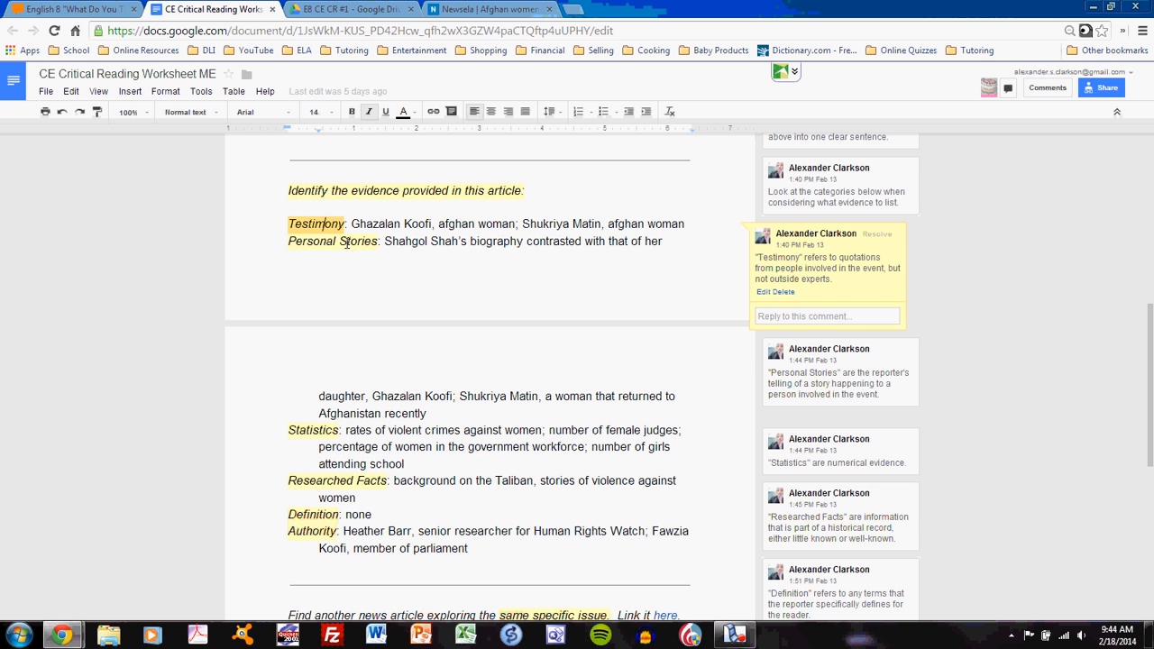
left_click(333, 241)
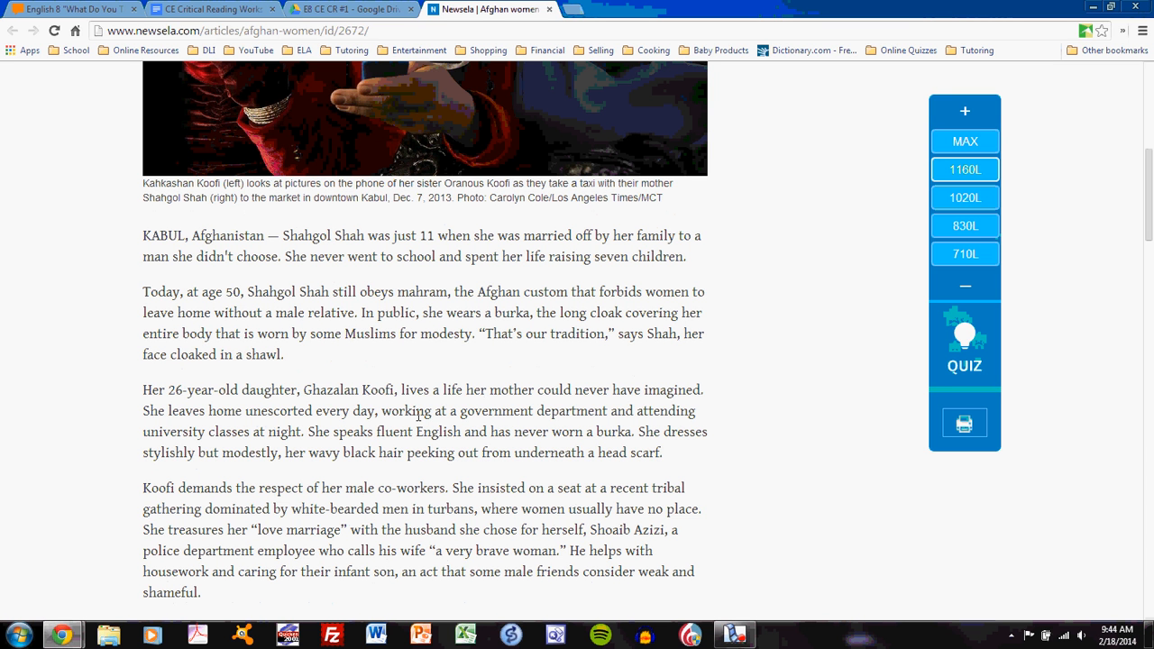
mouse_move(353, 390)
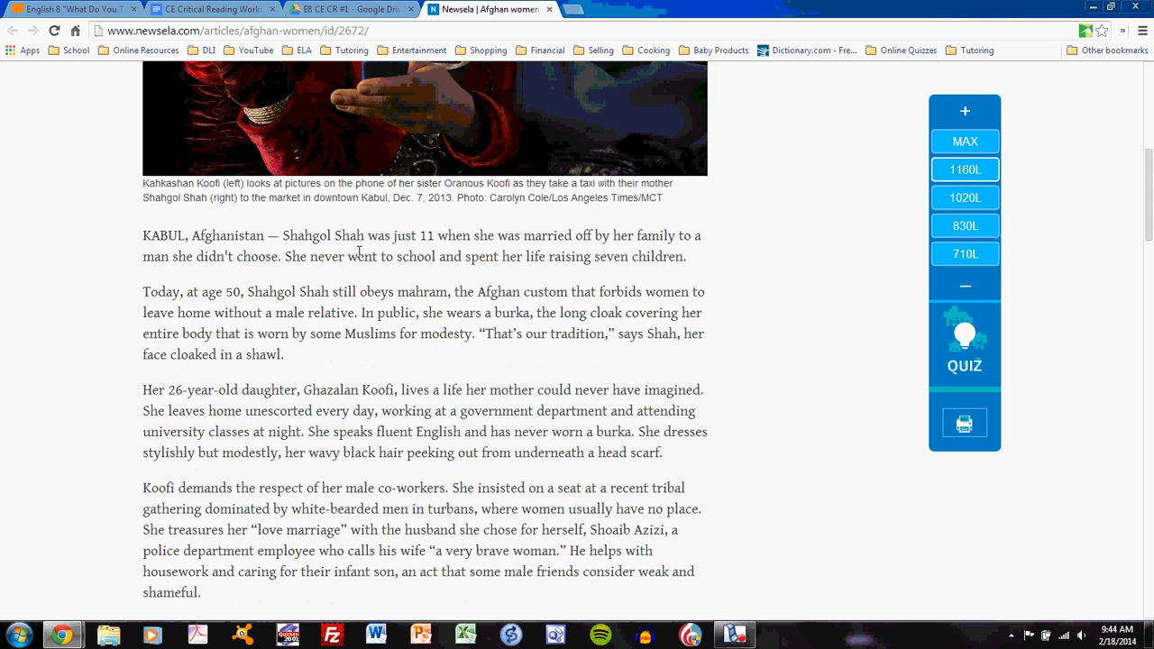
Step: Scroll the article to the Shahgol Shah and Ghazalan Koofi story
scroll("down", 3)
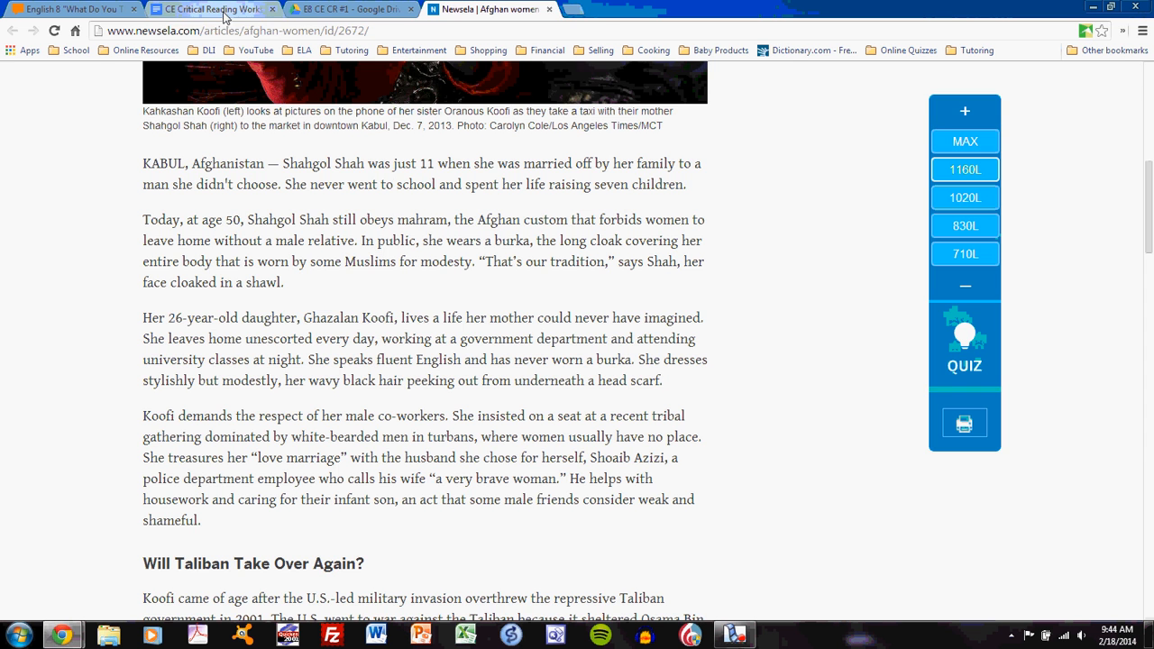
Step: Return to the worksheet, view Personal Stories, and show the Statistics explanation
left_click(211, 13)
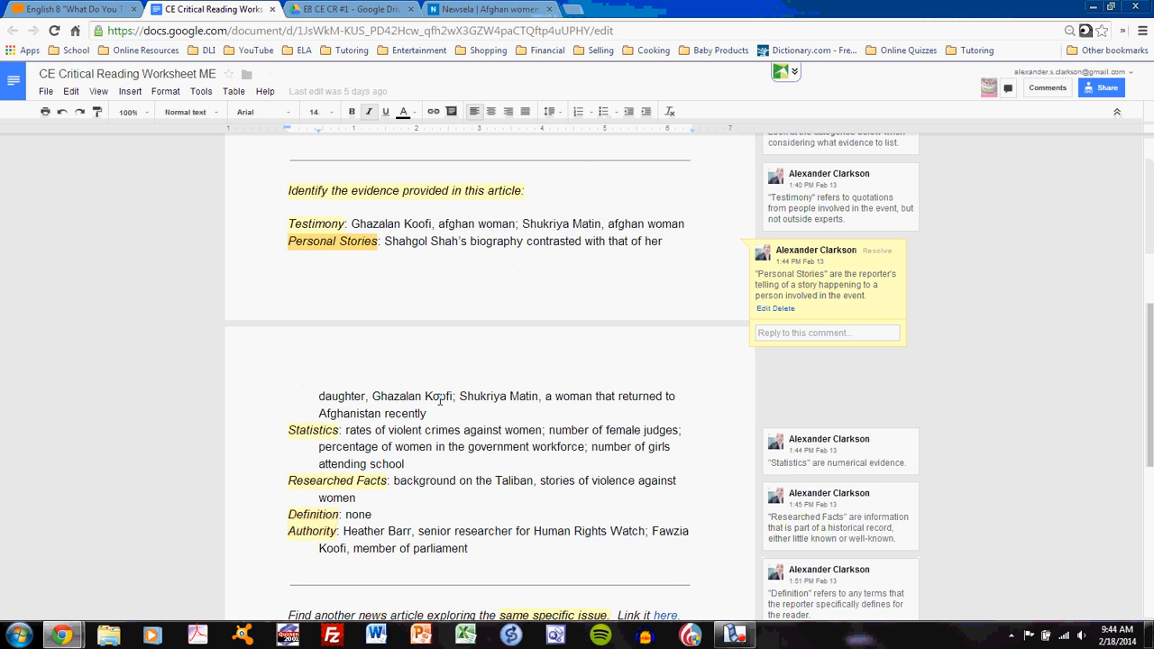
mouse_move(388, 245)
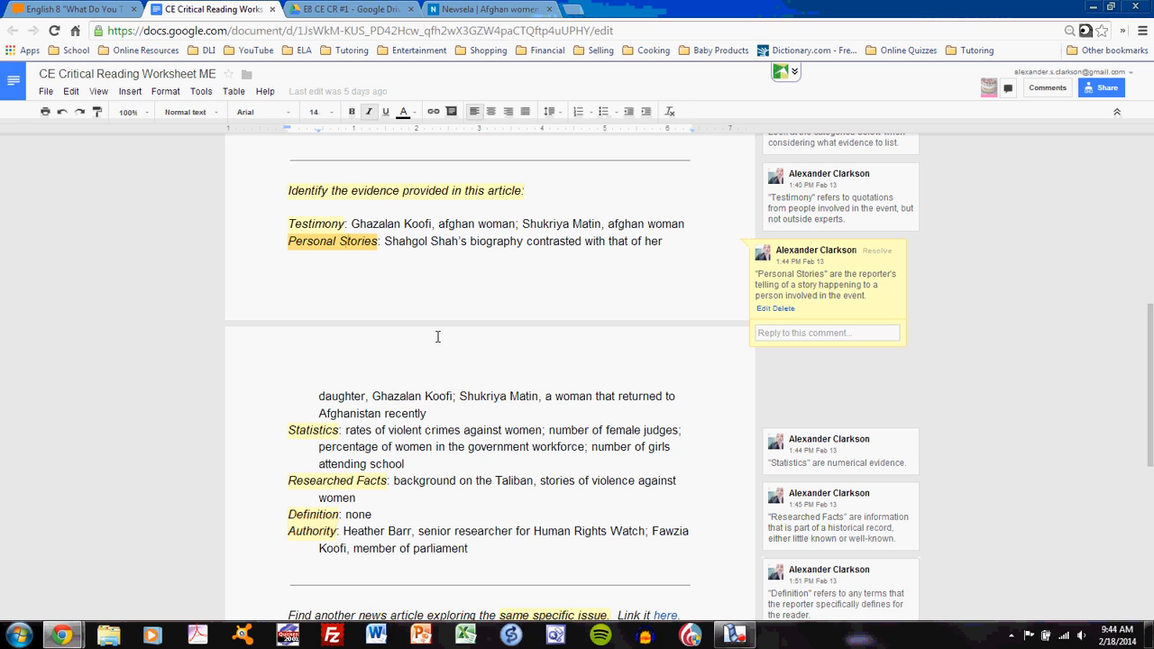
mouse_move(476, 413)
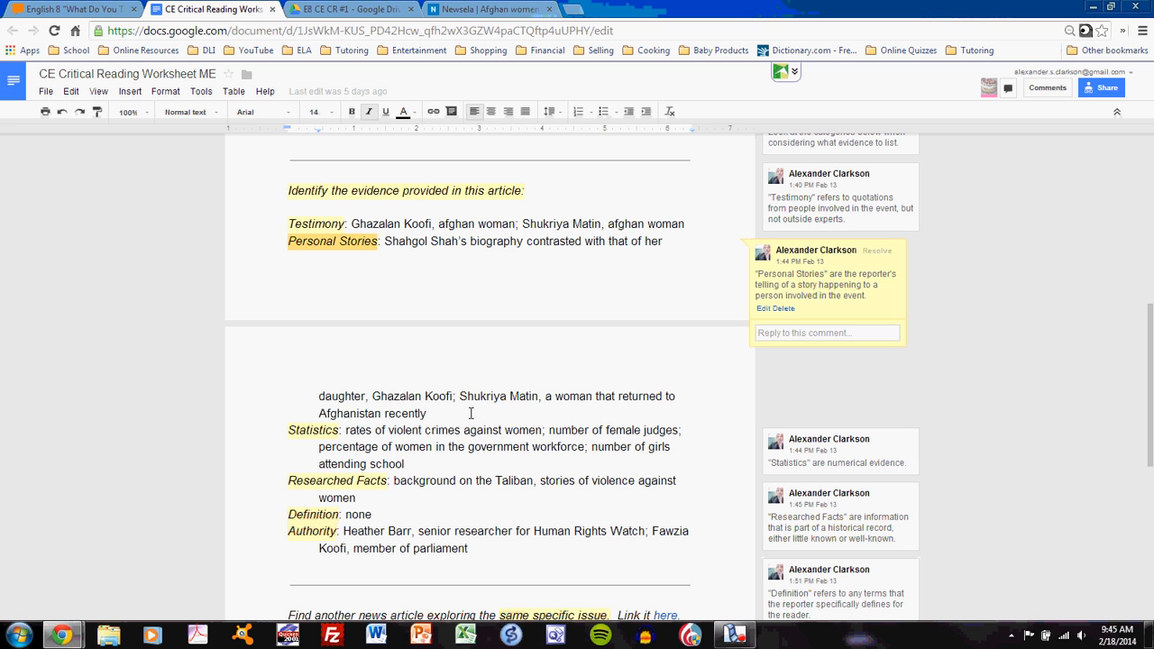
mouse_move(430, 275)
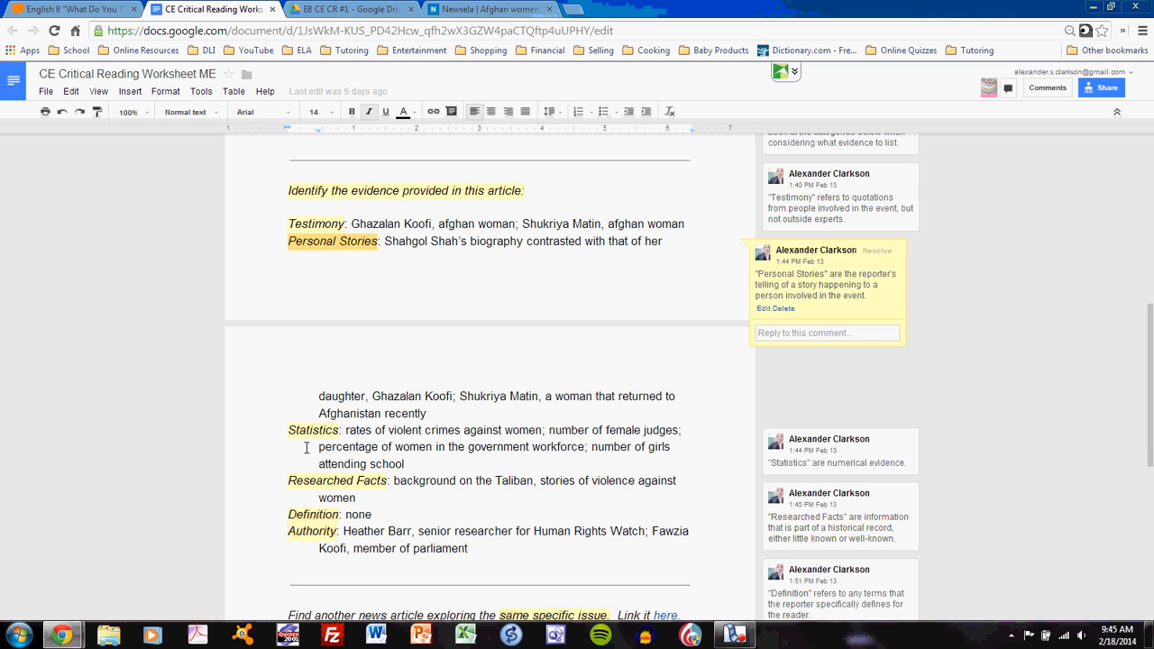
left_click(312, 431)
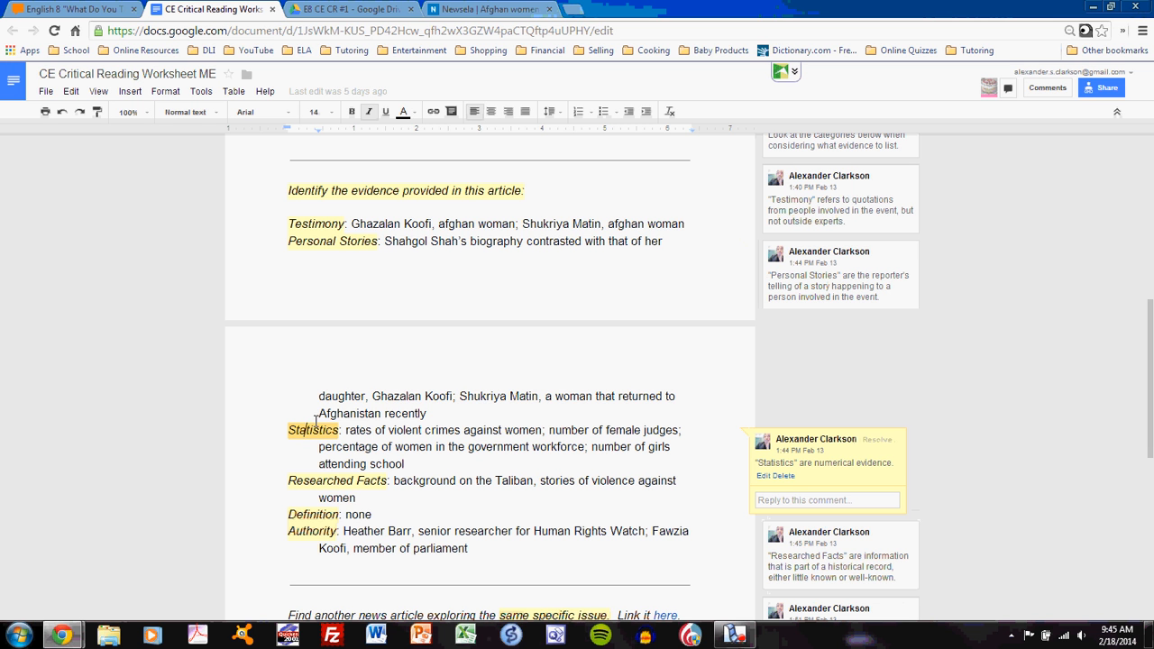
mouse_move(498, 11)
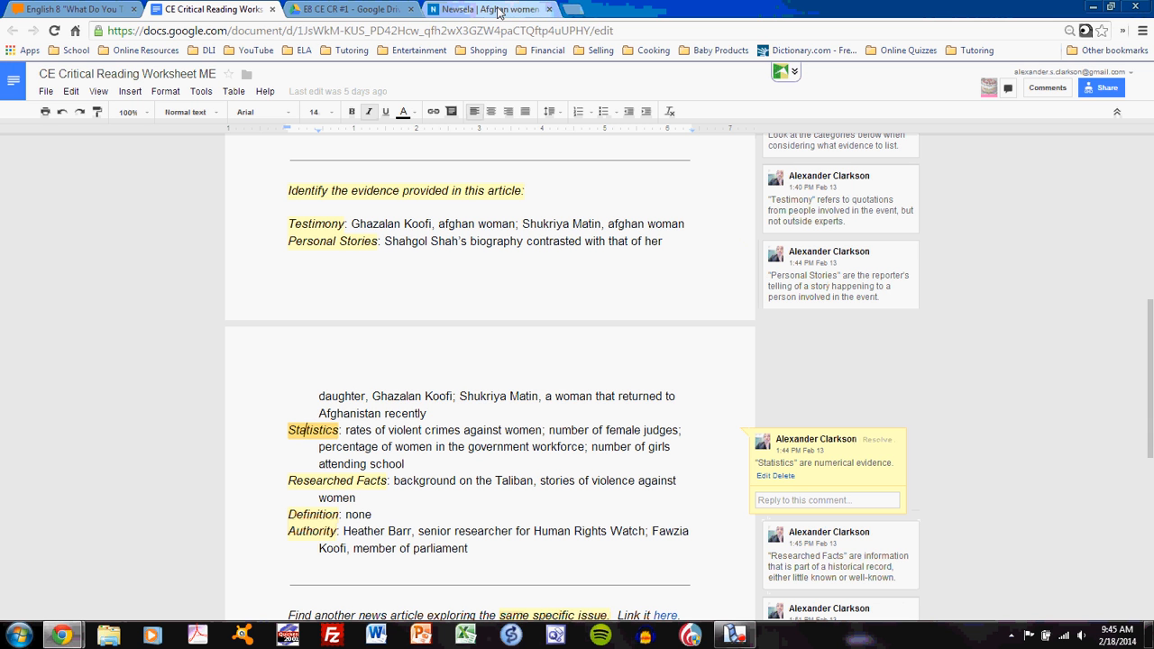
Step: Switch to the Newsela Afghan women article at 'Will Taliban Take Over Again?'
left_click(490, 10)
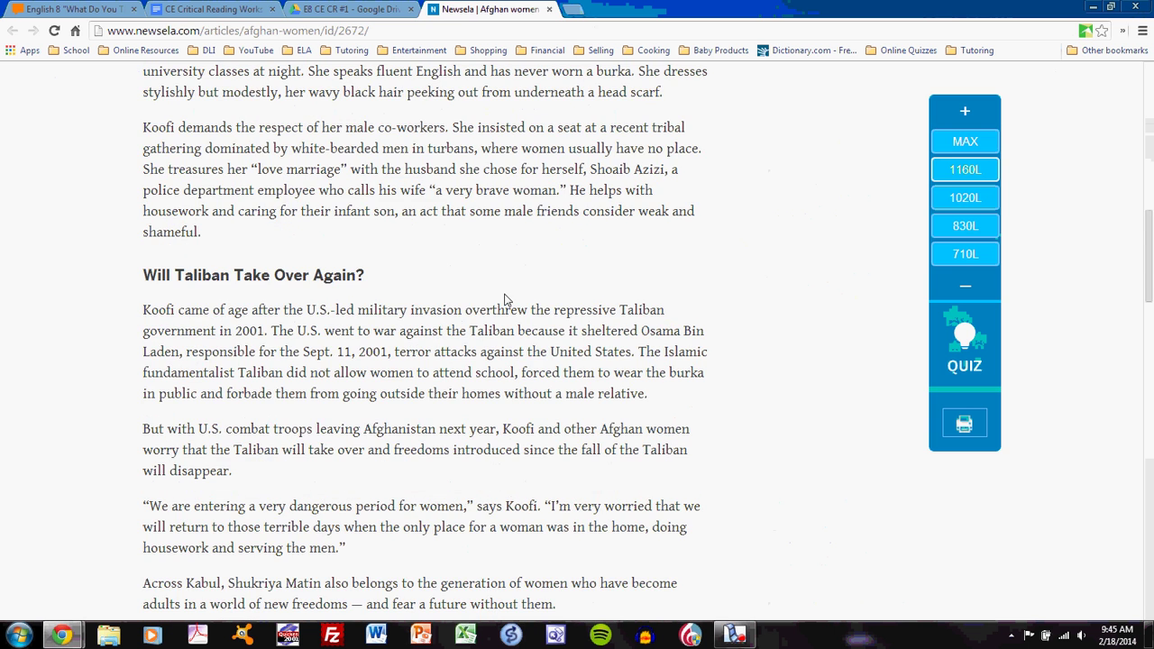
Step: Scroll to Death Threats Against Women, mark '150 female judges', then return to the worksheet
scroll("down", 3)
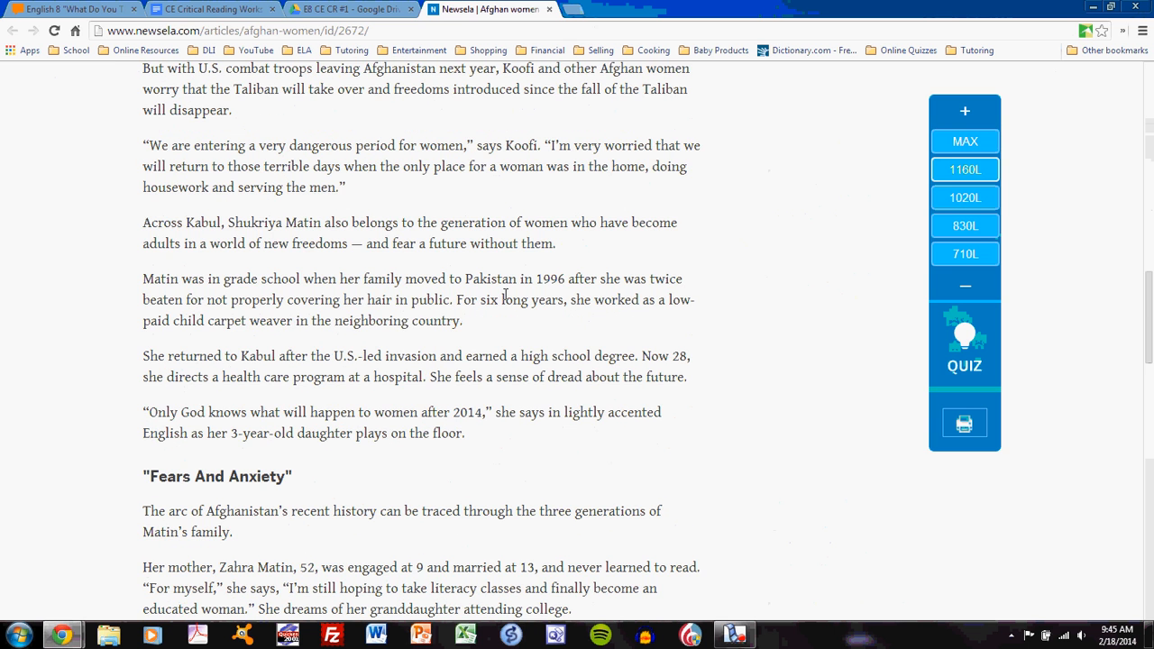
scroll("down", 3)
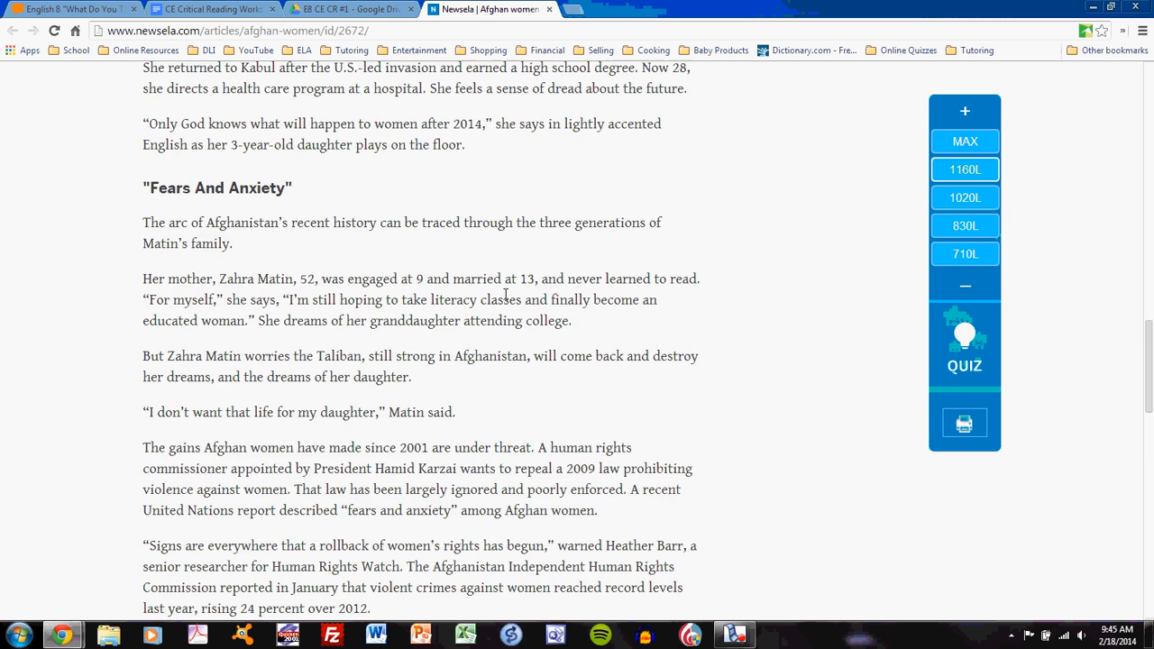
scroll("down", 3)
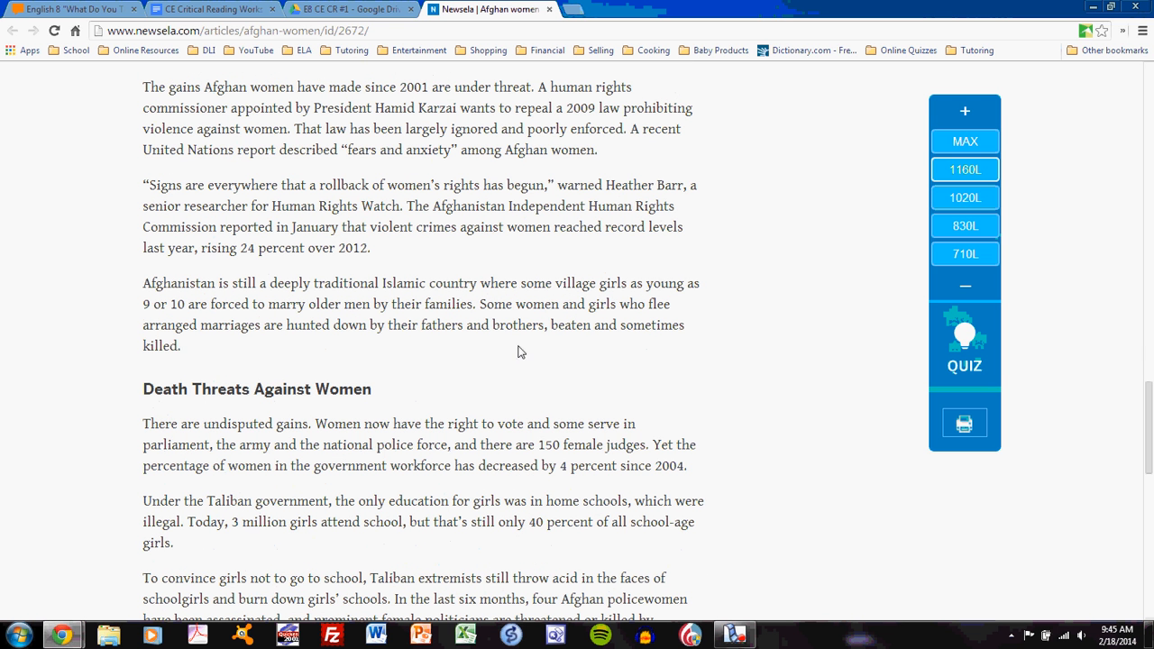
double_click(565, 465)
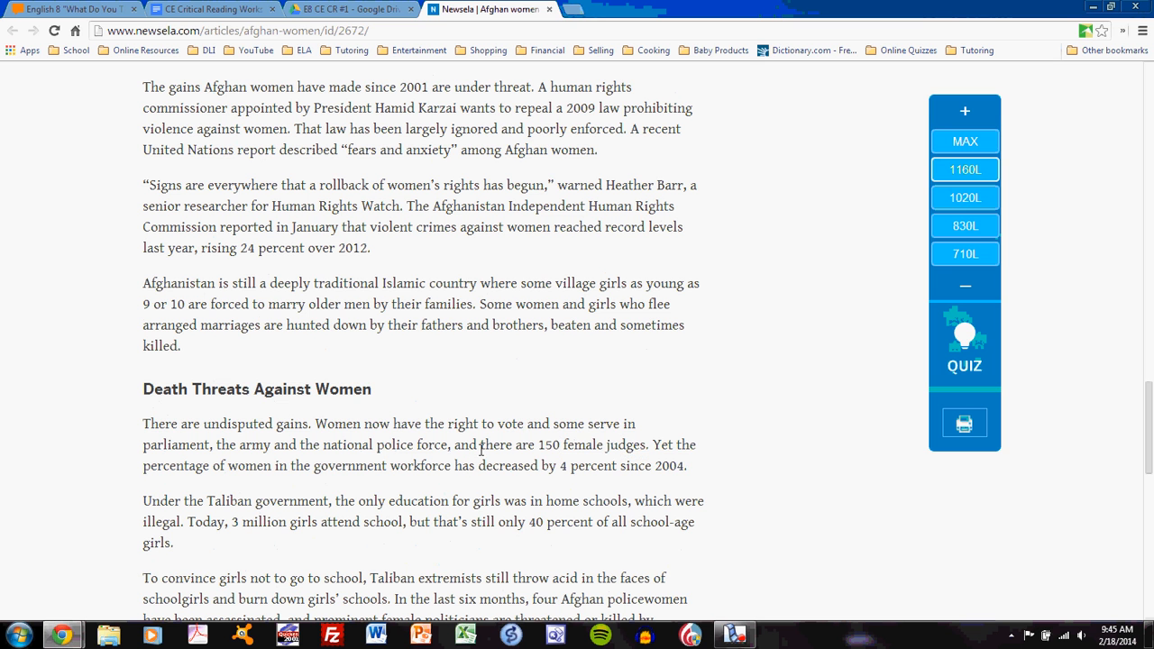
left_click_drag(537, 444, 640, 445)
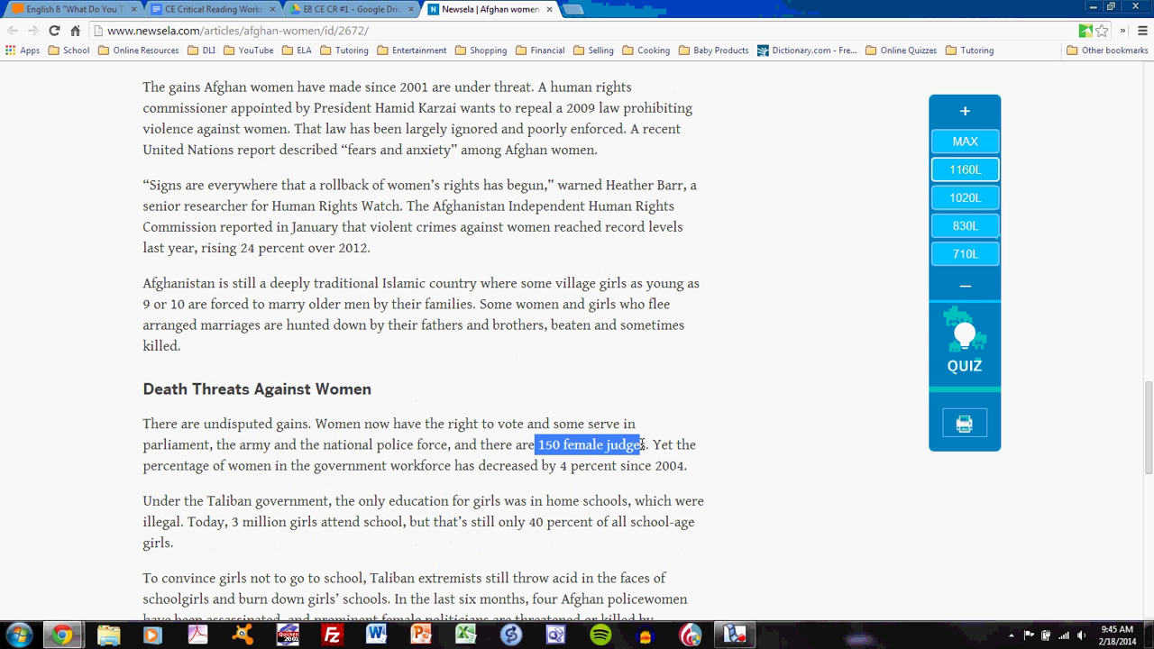
left_click(409, 444)
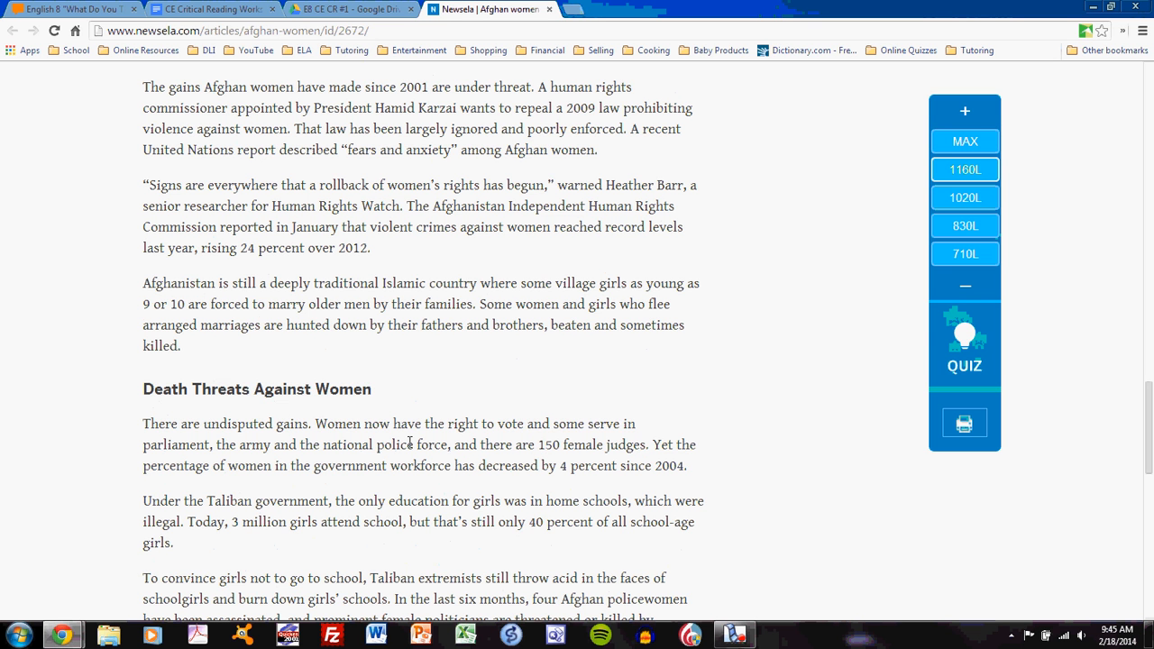
mouse_move(231, 522)
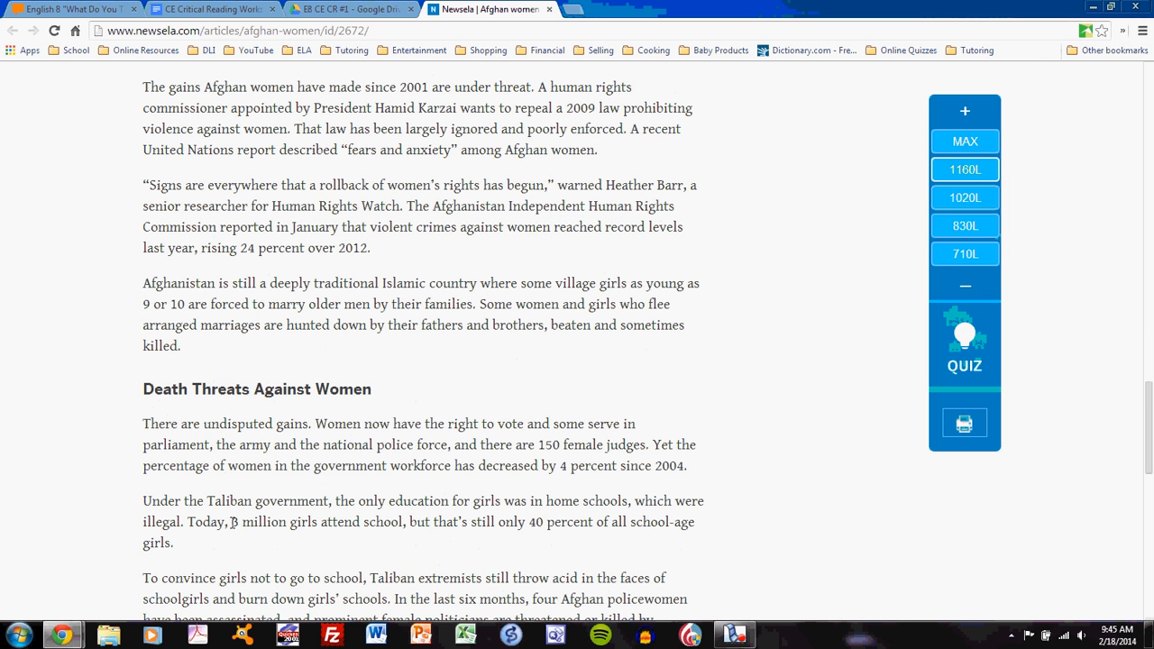
mouse_move(478, 540)
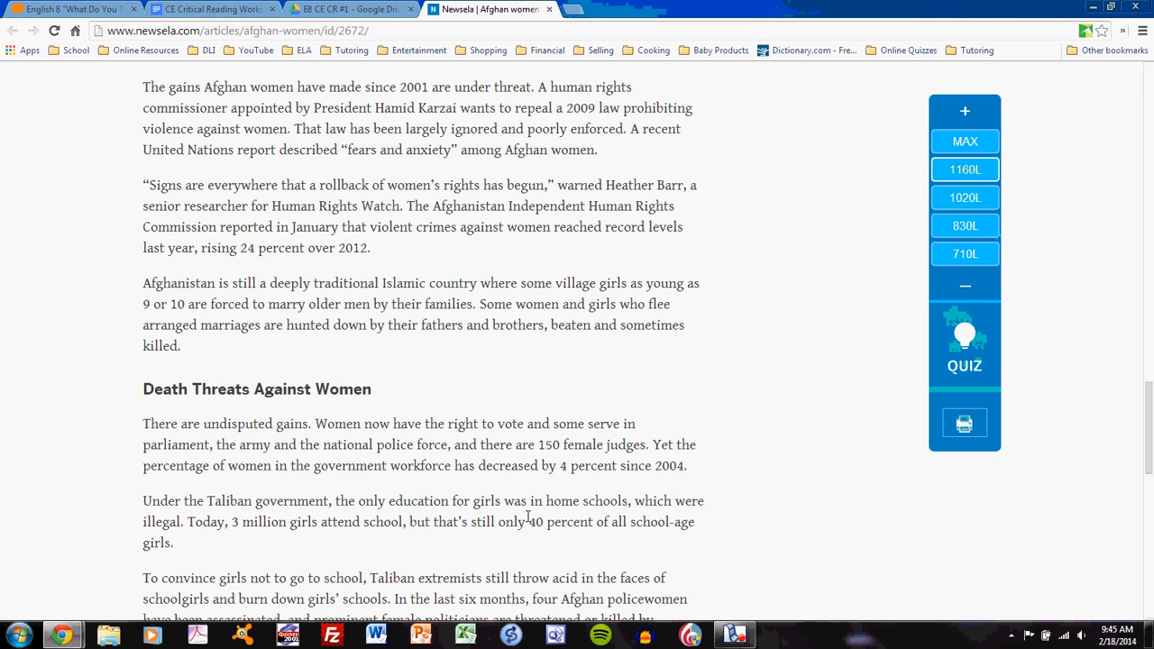
left_click(216, 10)
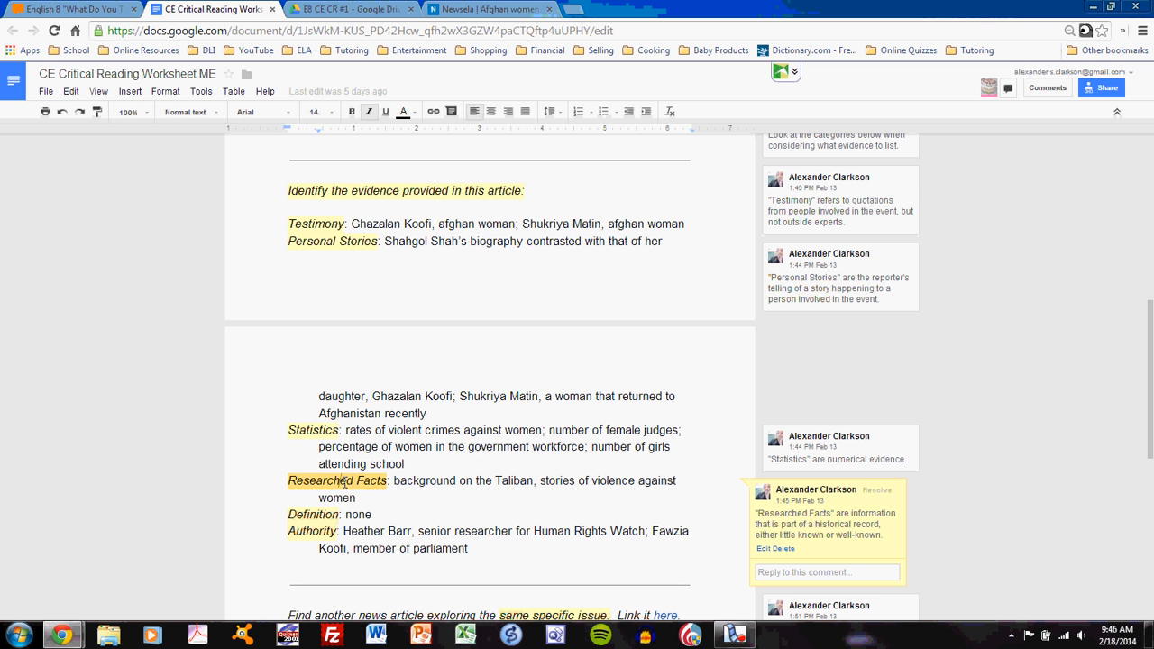
mouse_move(403, 487)
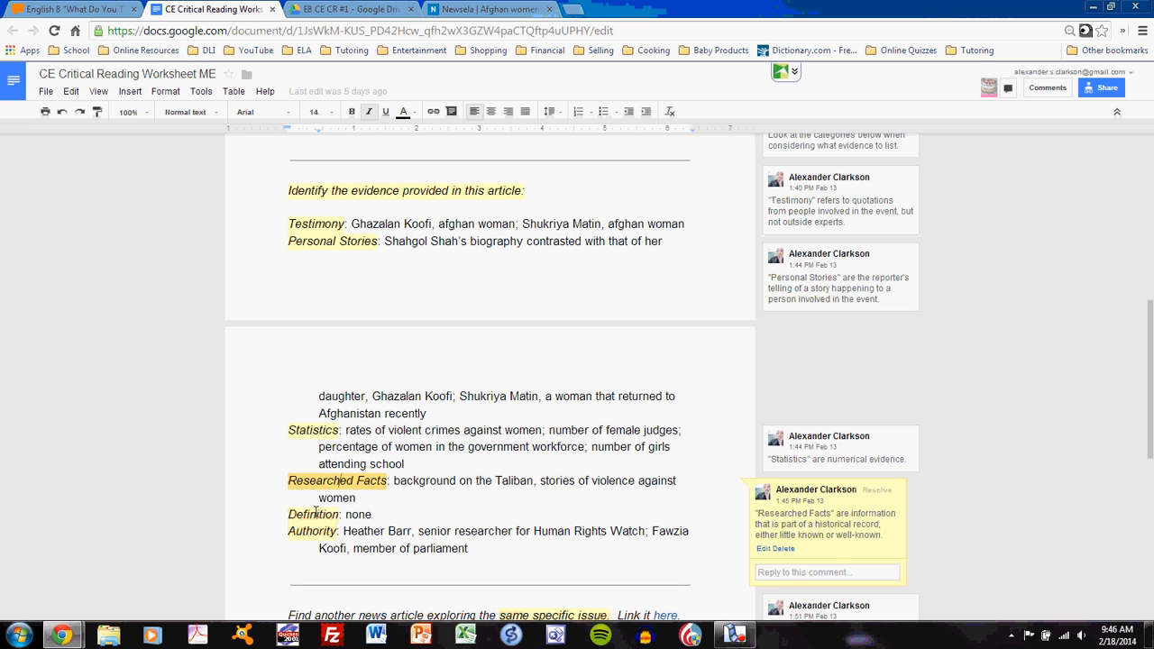
left_click(313, 514)
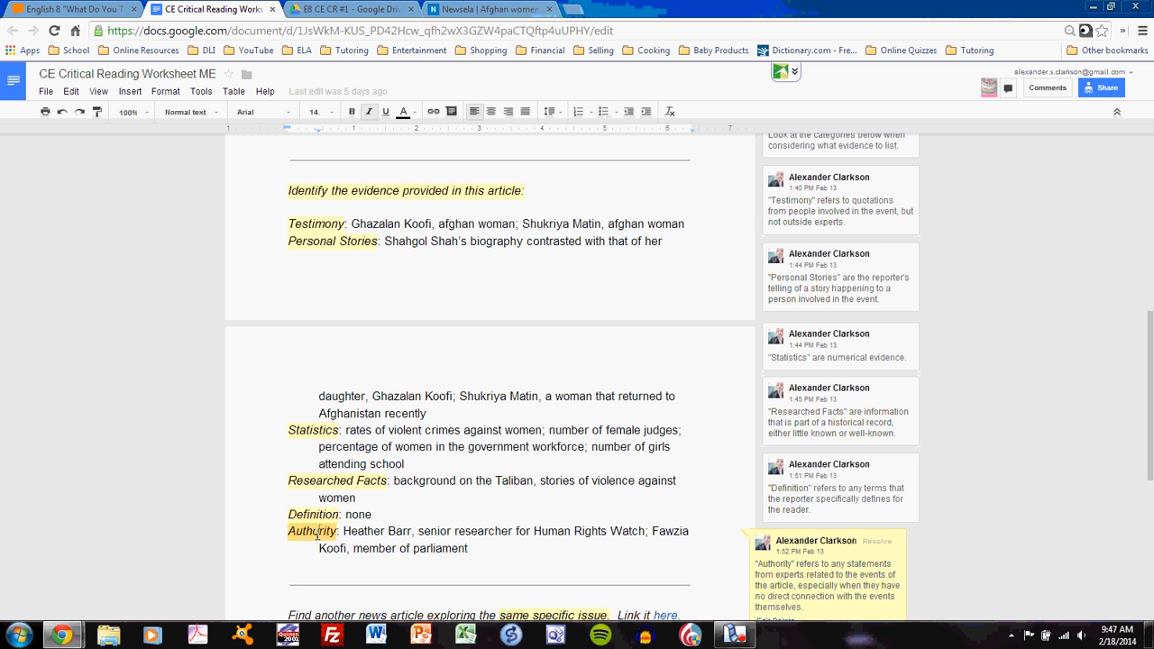
mouse_move(432, 531)
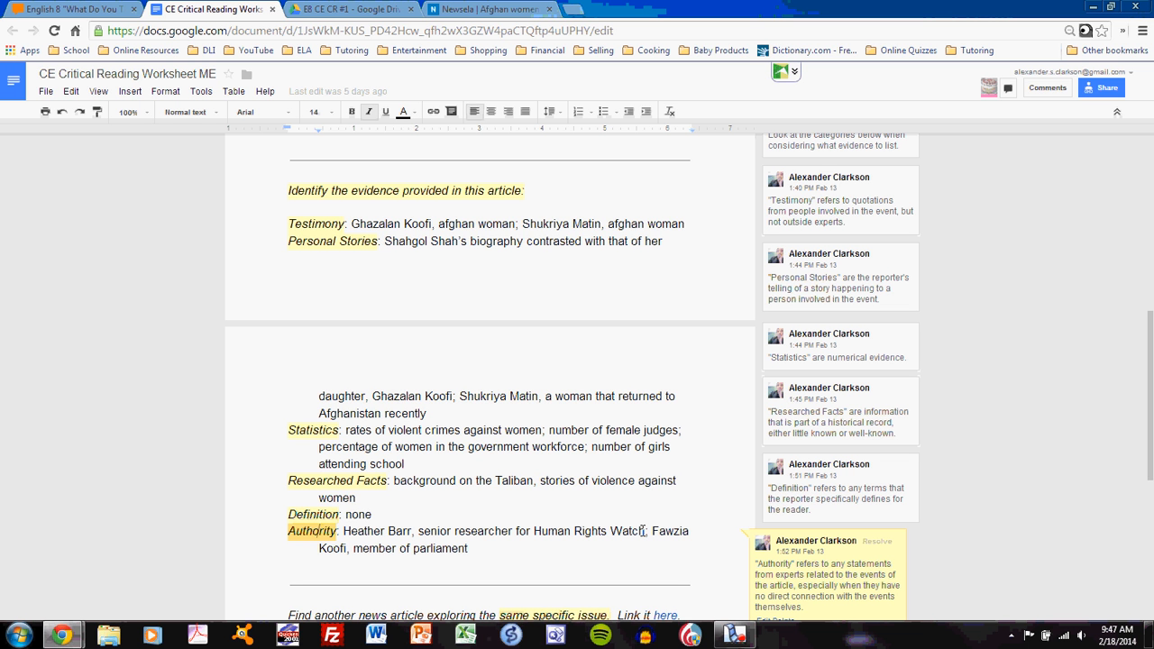
mouse_move(302, 203)
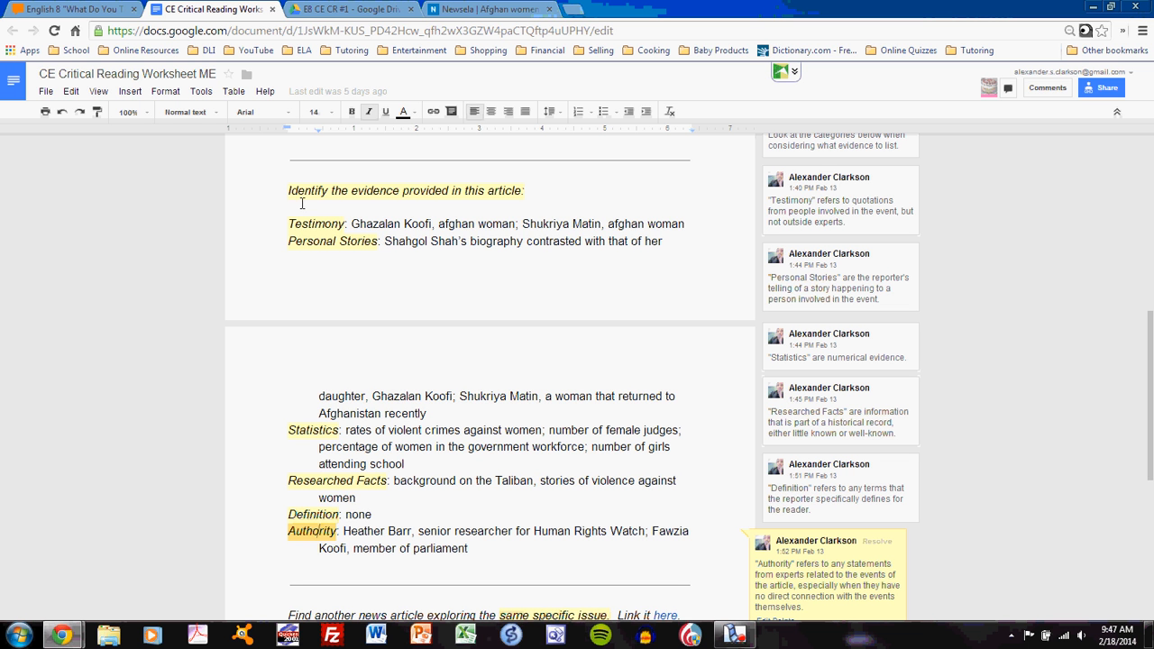
mouse_move(569, 495)
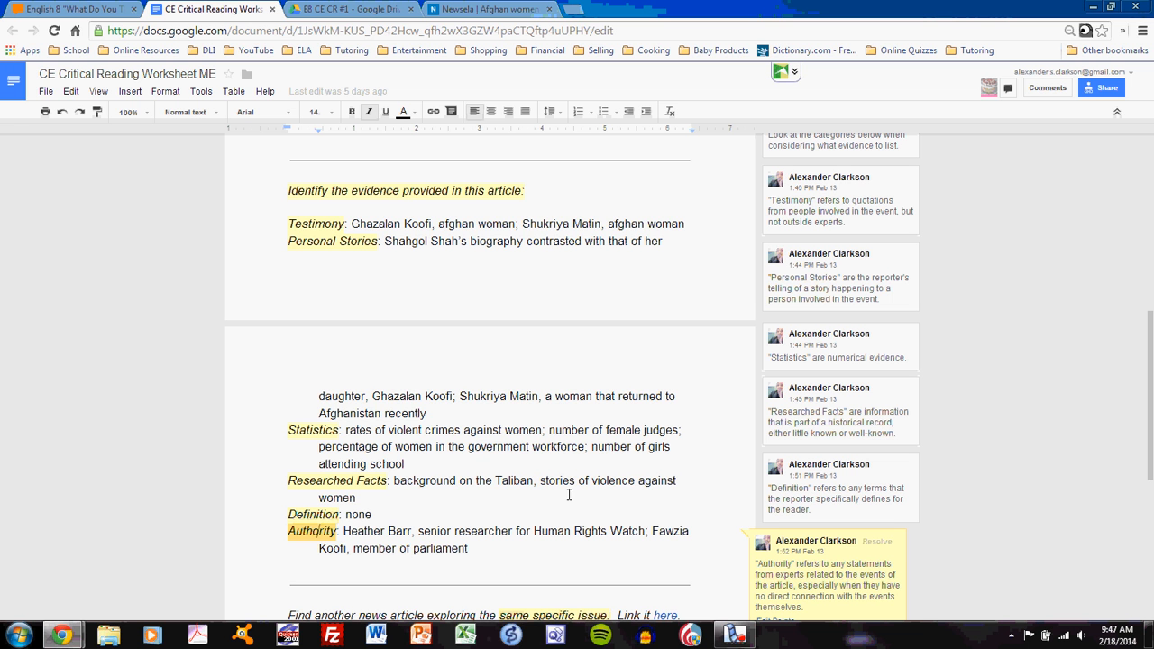
mouse_move(391, 561)
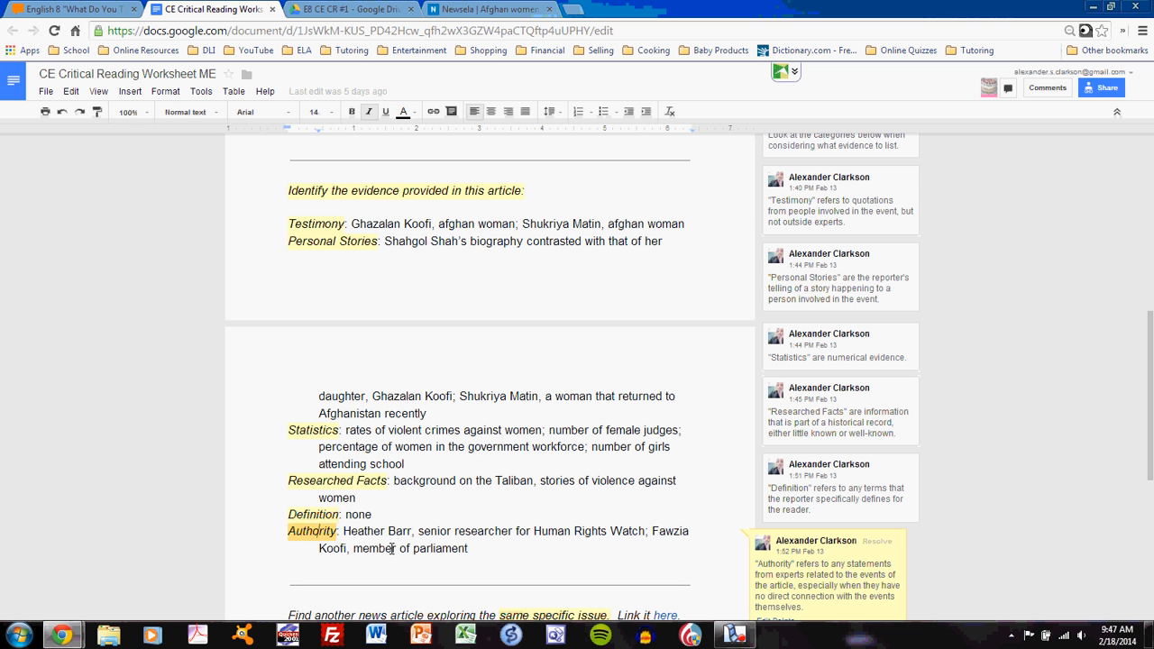
mouse_move(334, 278)
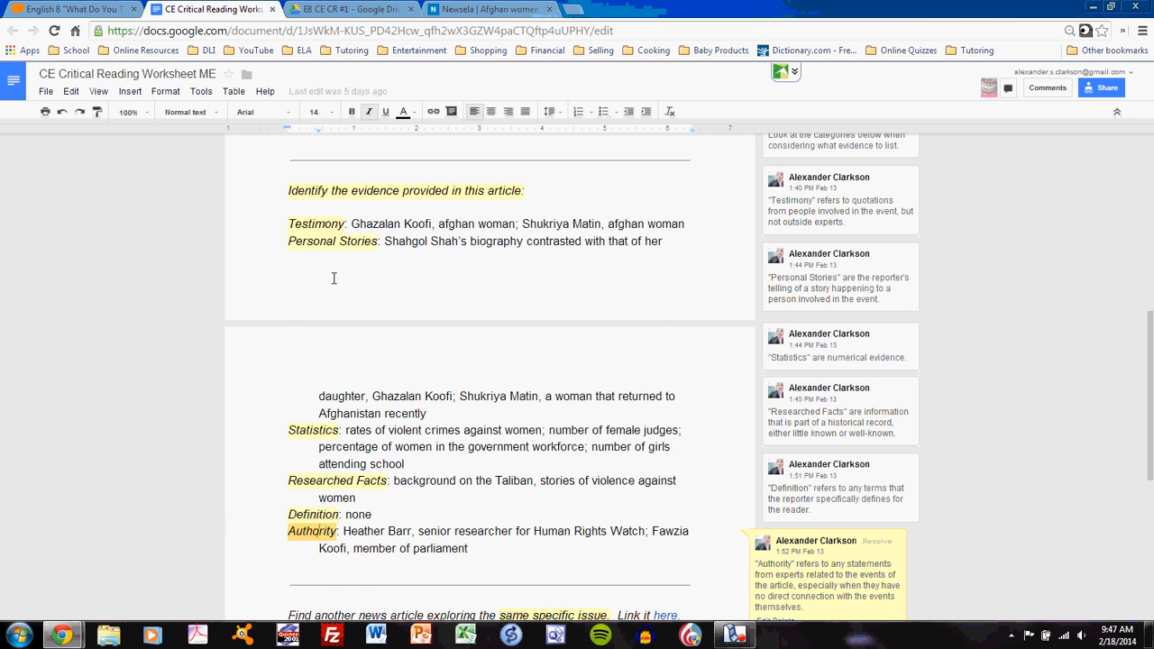
Step: Switch to the Newsela article at Heather Barr's Human Rights Watch quote
left_click(501, 10)
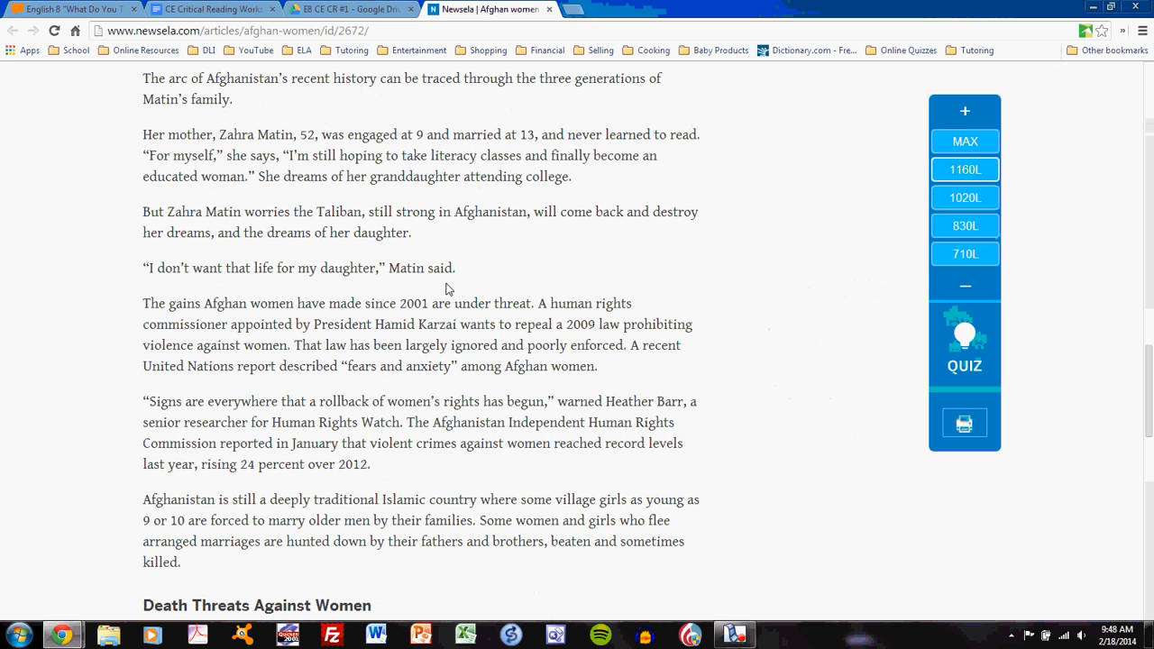
left_click(207, 14)
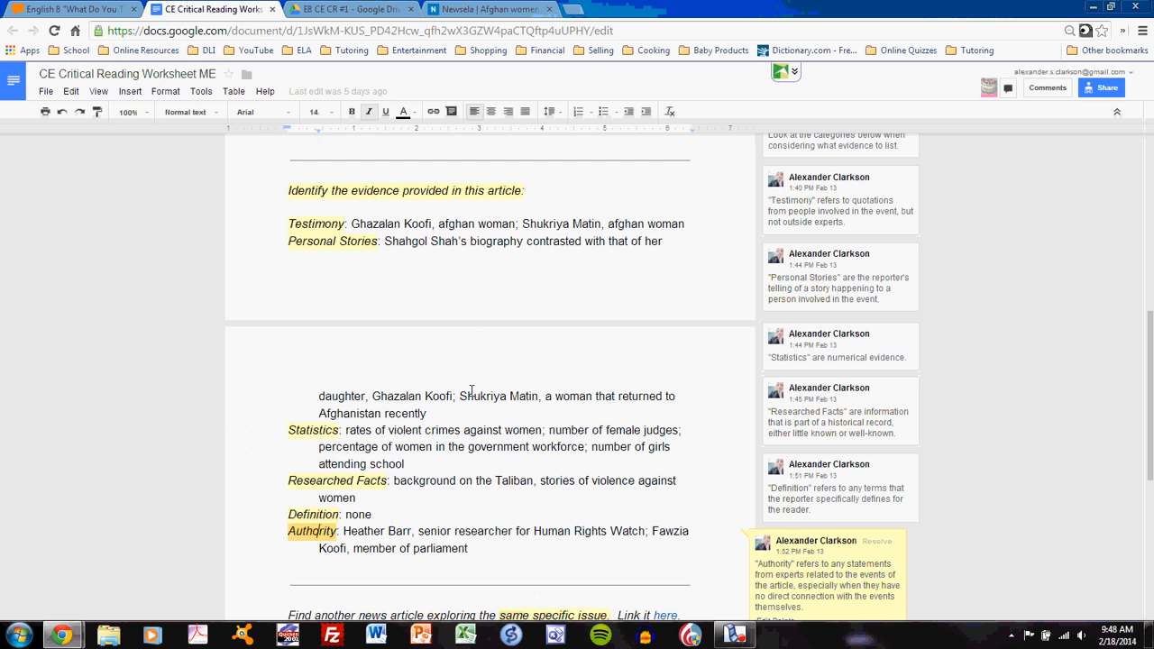